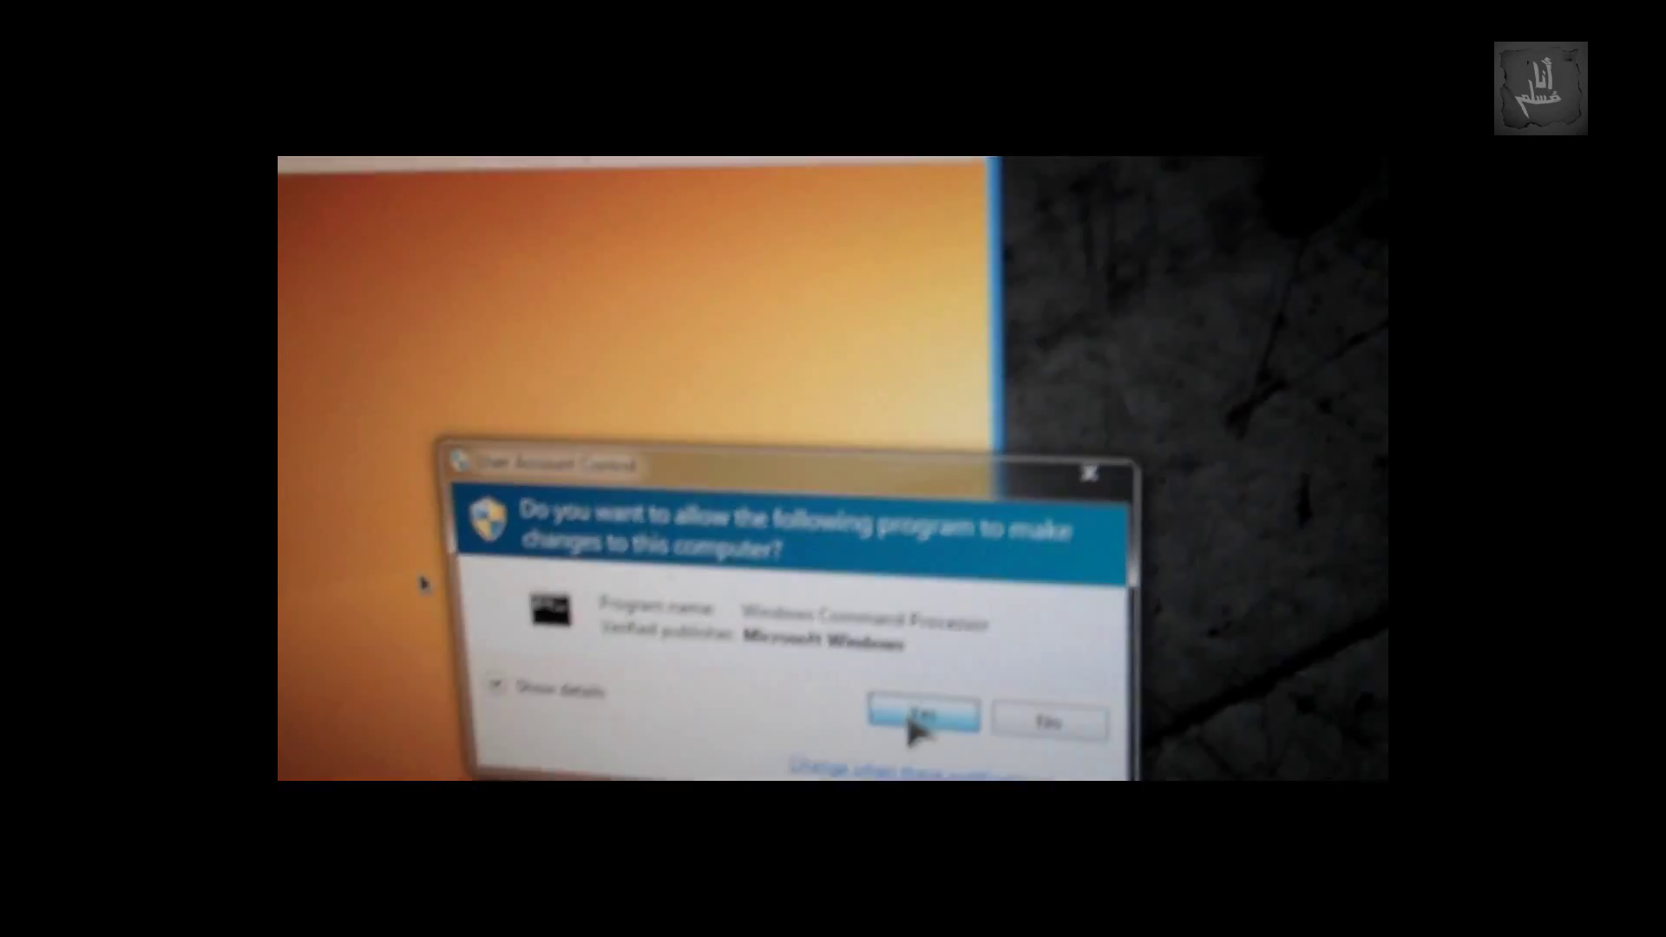
Approve the User Account Control prompt so Windows Command Processor can make changes.
left_click(923, 717)
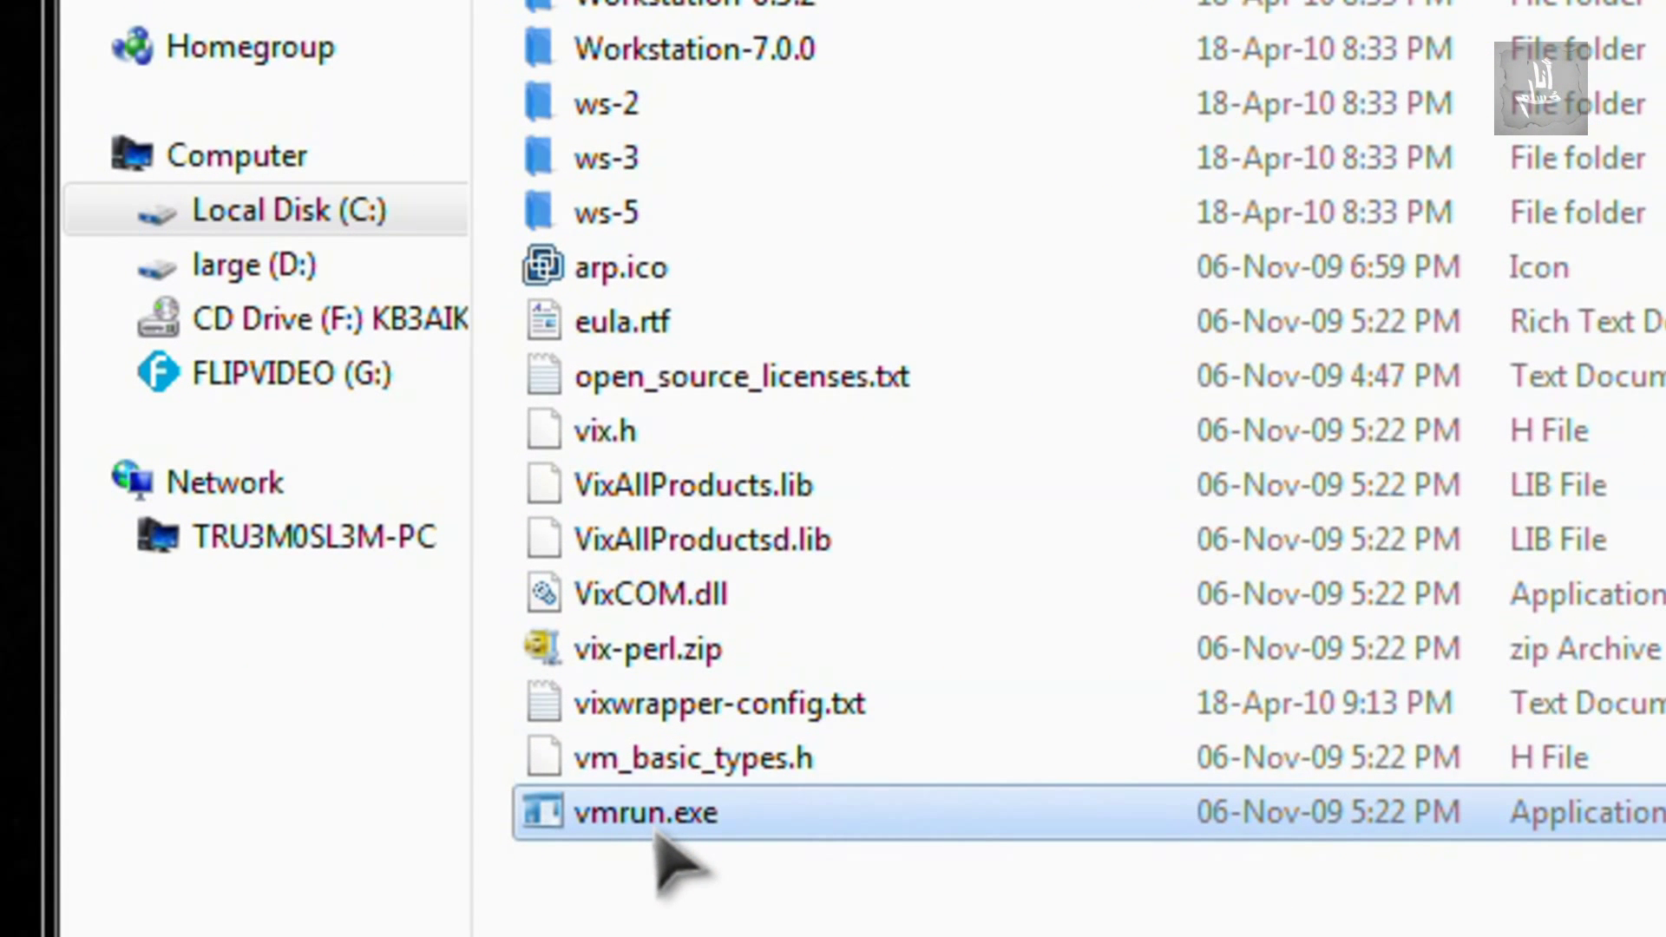
mouse_move(893, 871)
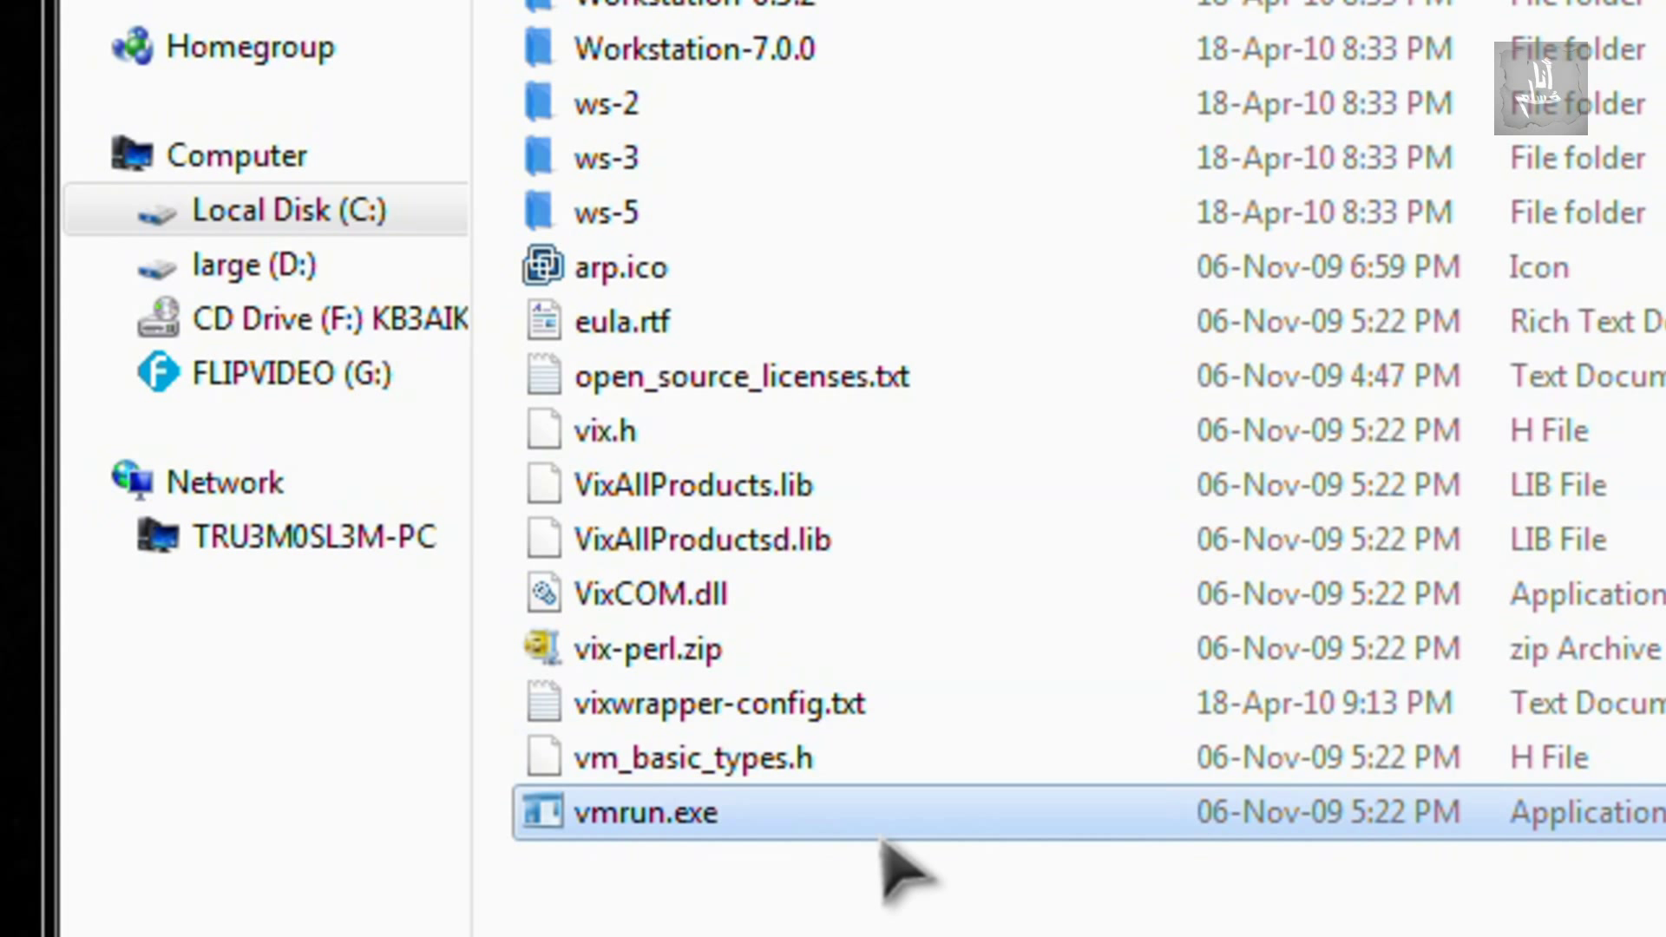
mouse_move(903, 839)
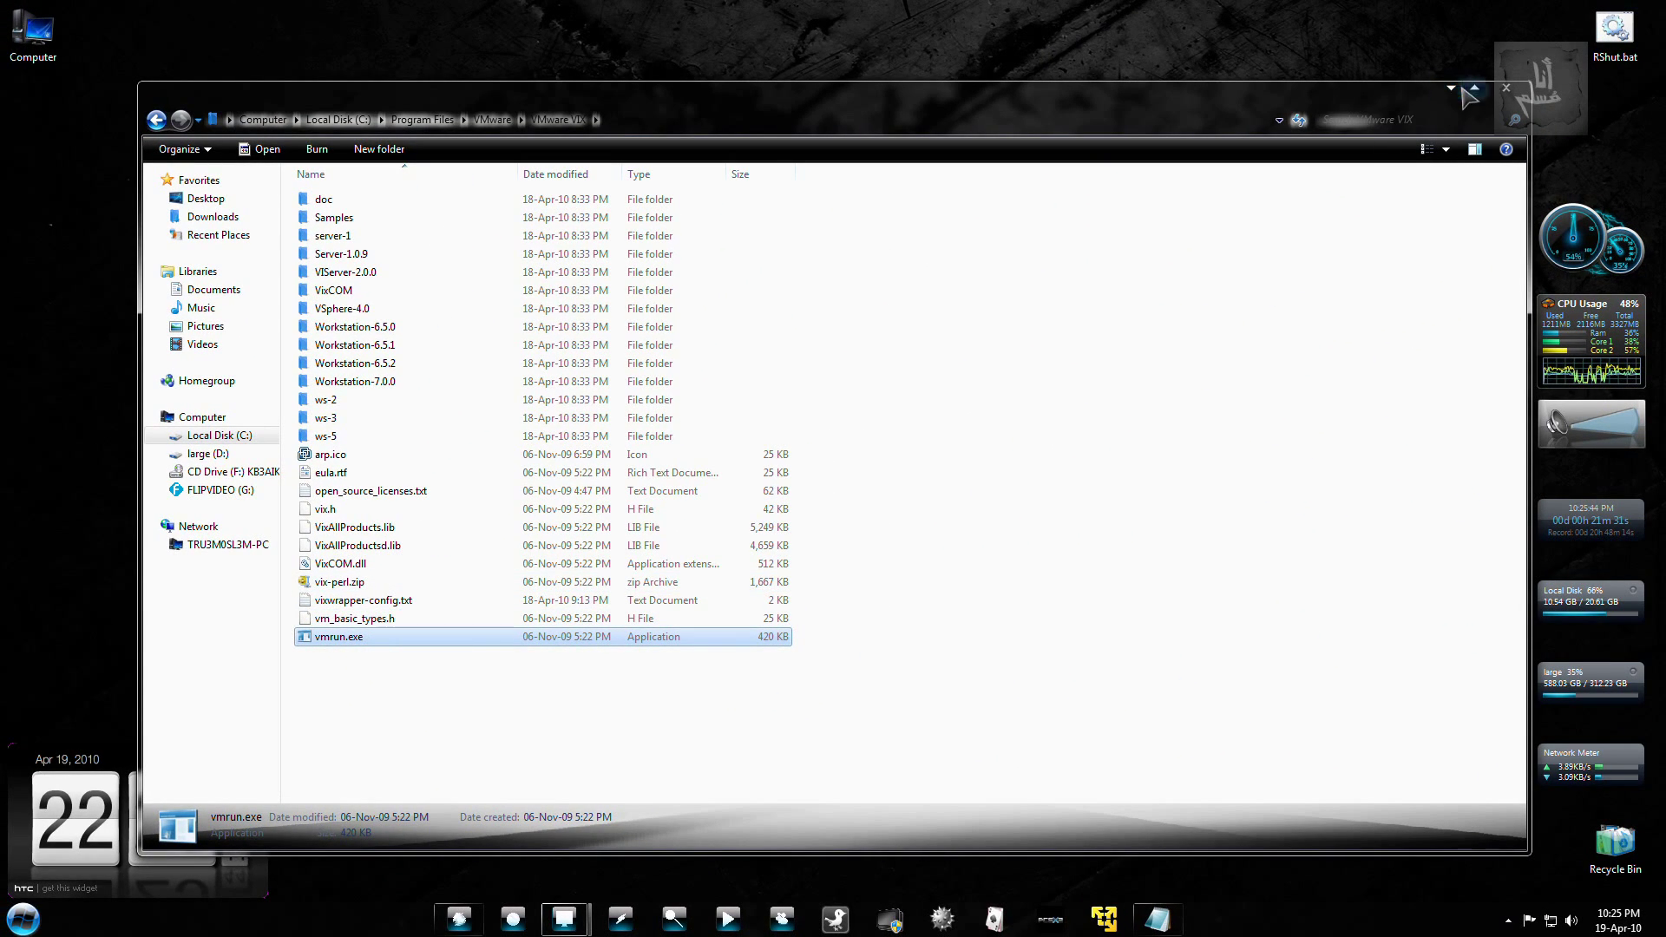
Close the VMware VIX folder window showing vmrun.exe.
left_click(1467, 89)
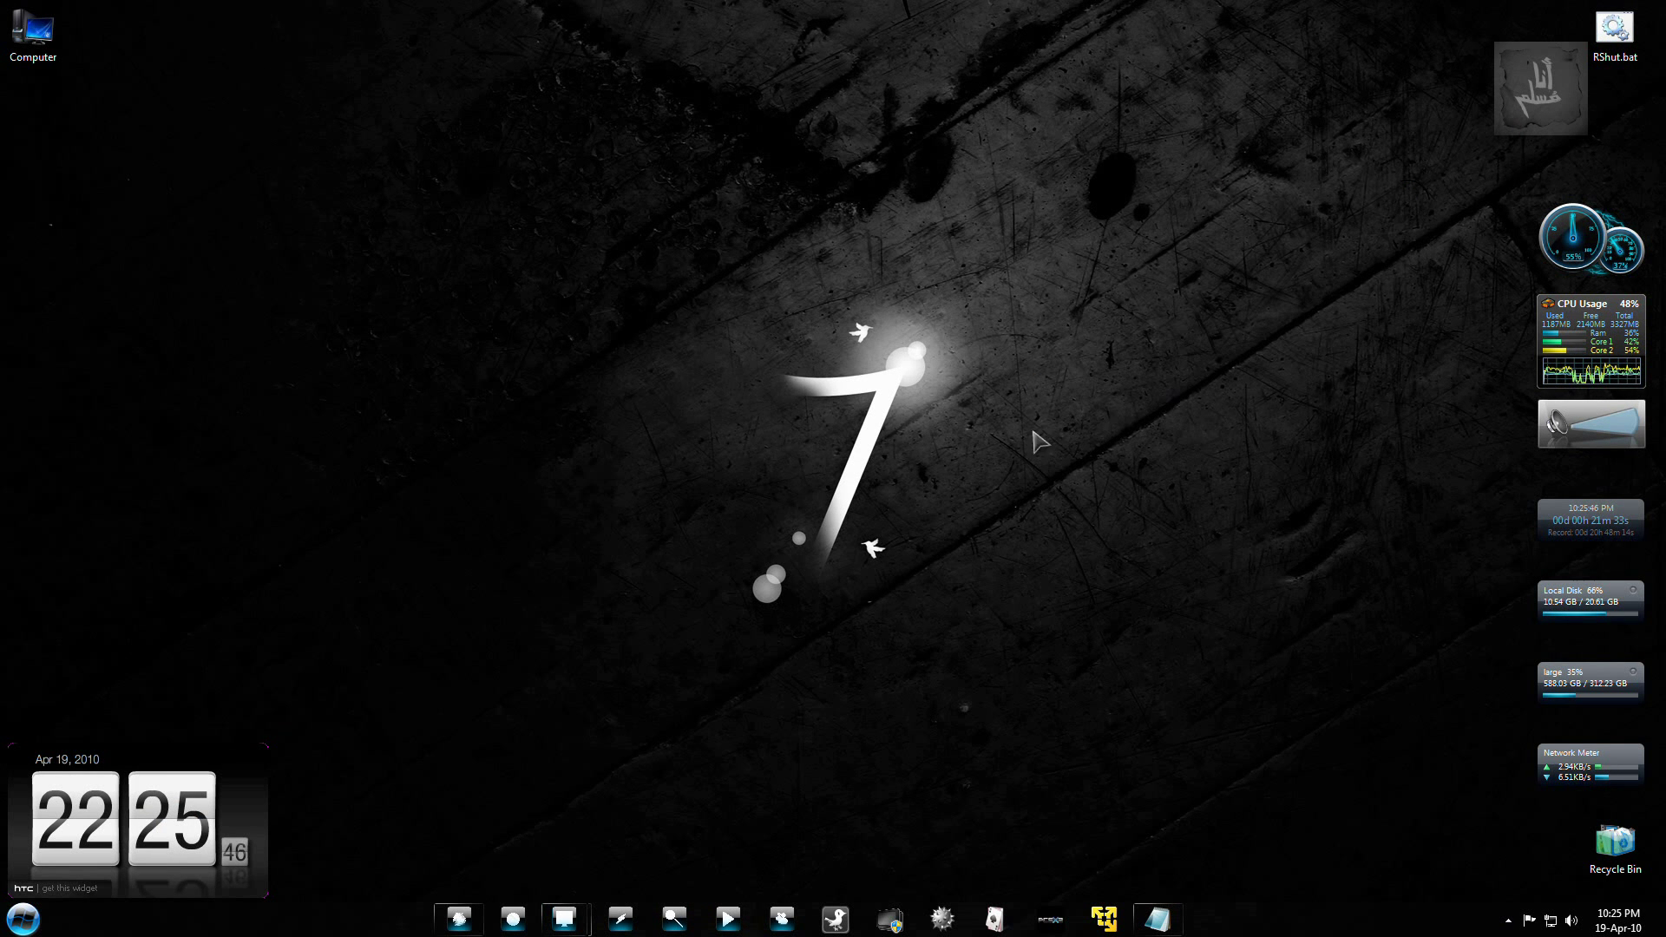
mouse_move(644, 789)
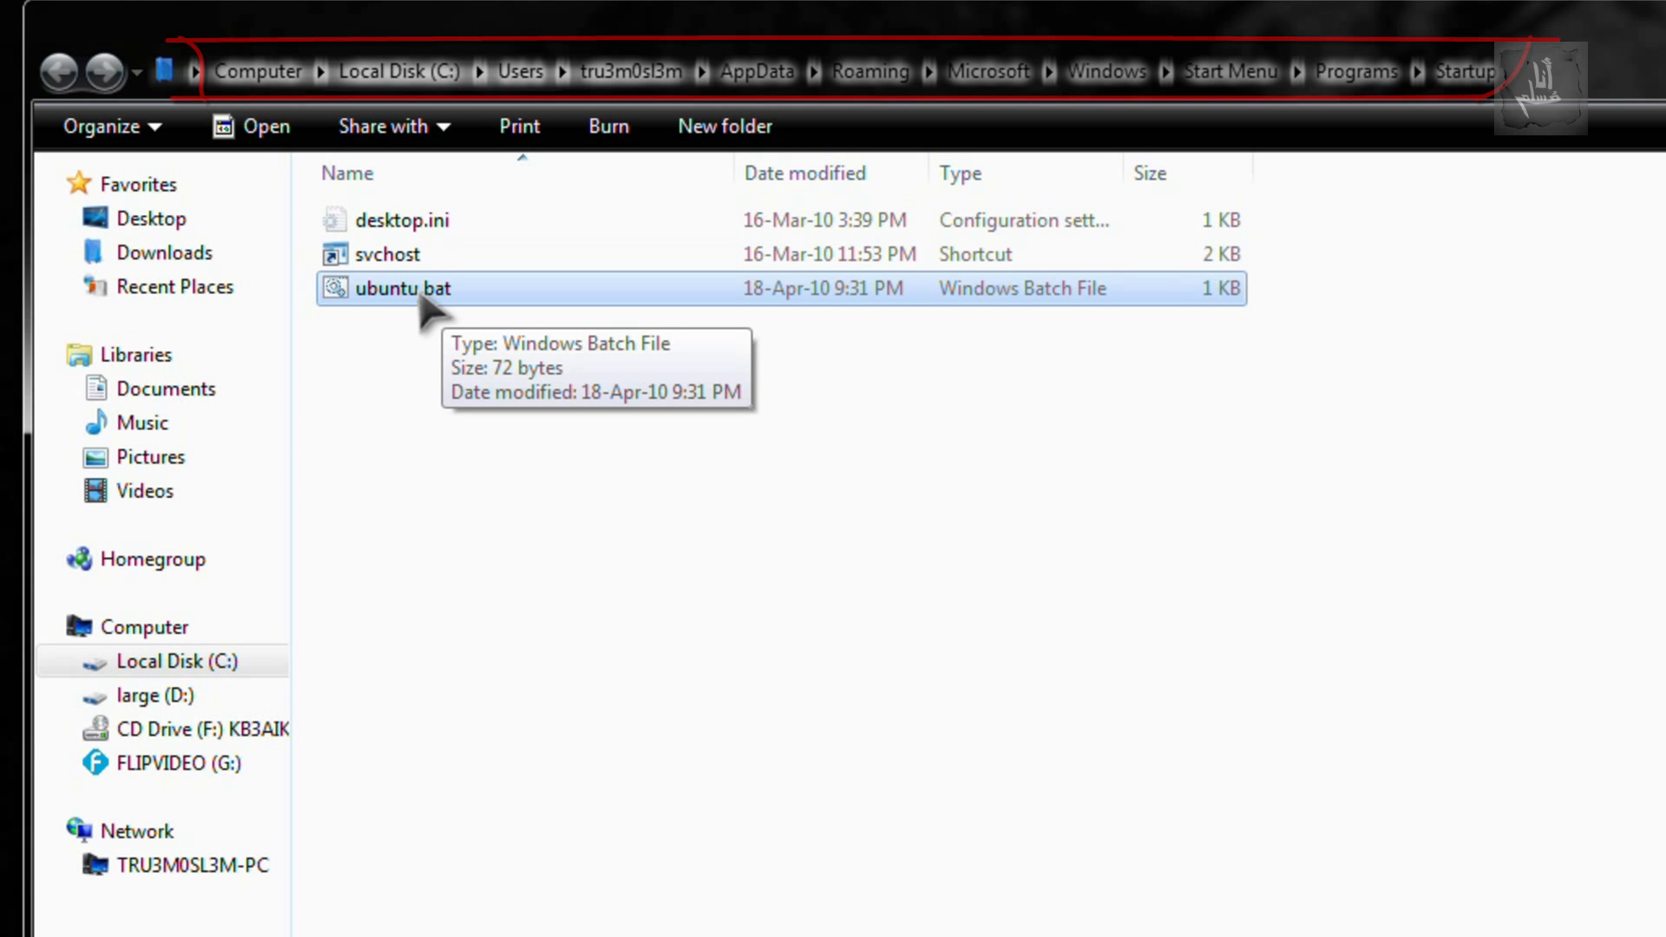
Edit ubuntu.bat, highlighting the VMware VIX path, vmrun.exe and Ubuntu.vmx, then close Notepad.
right_click(398, 288)
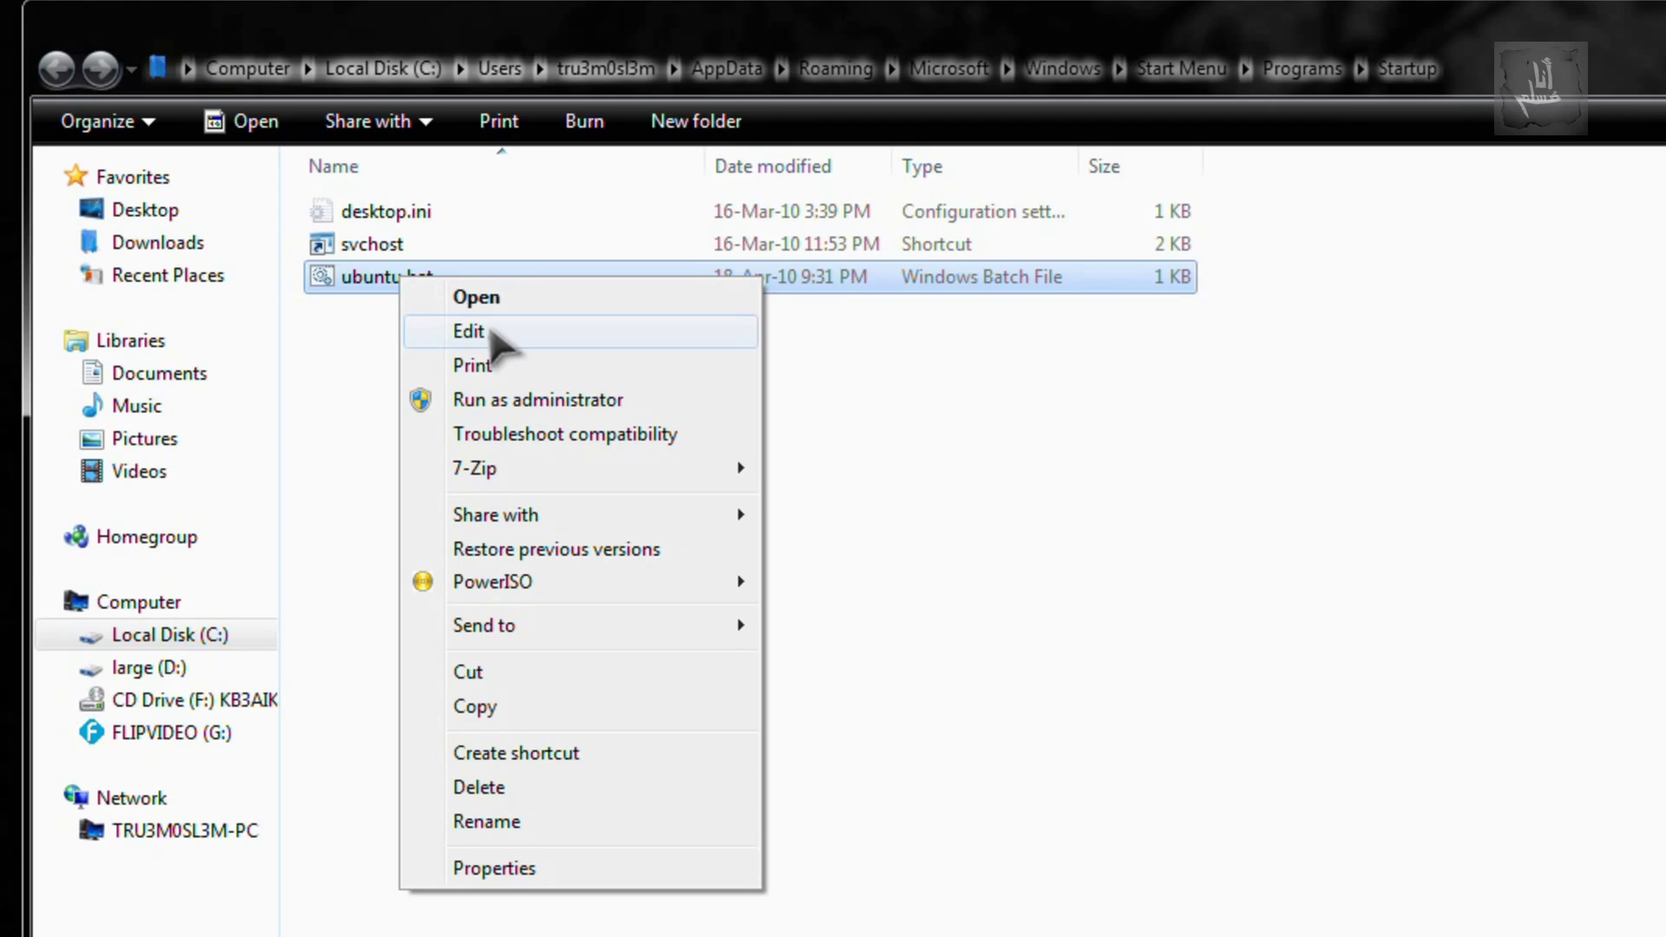
left_click(468, 331)
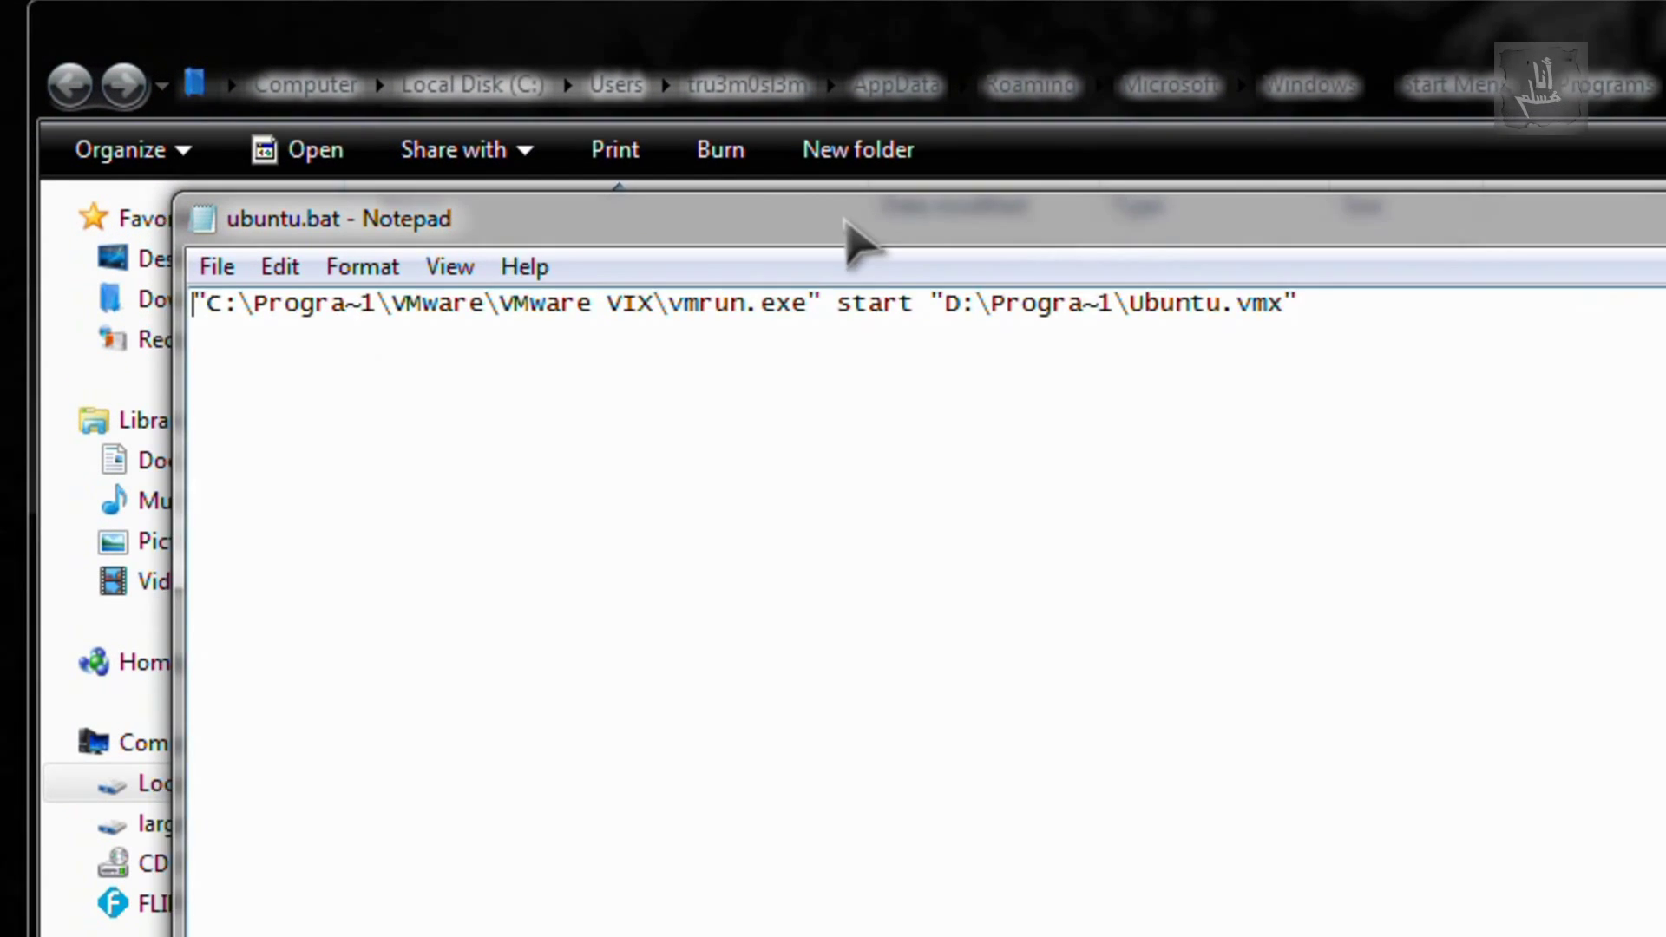
double_click(631, 241)
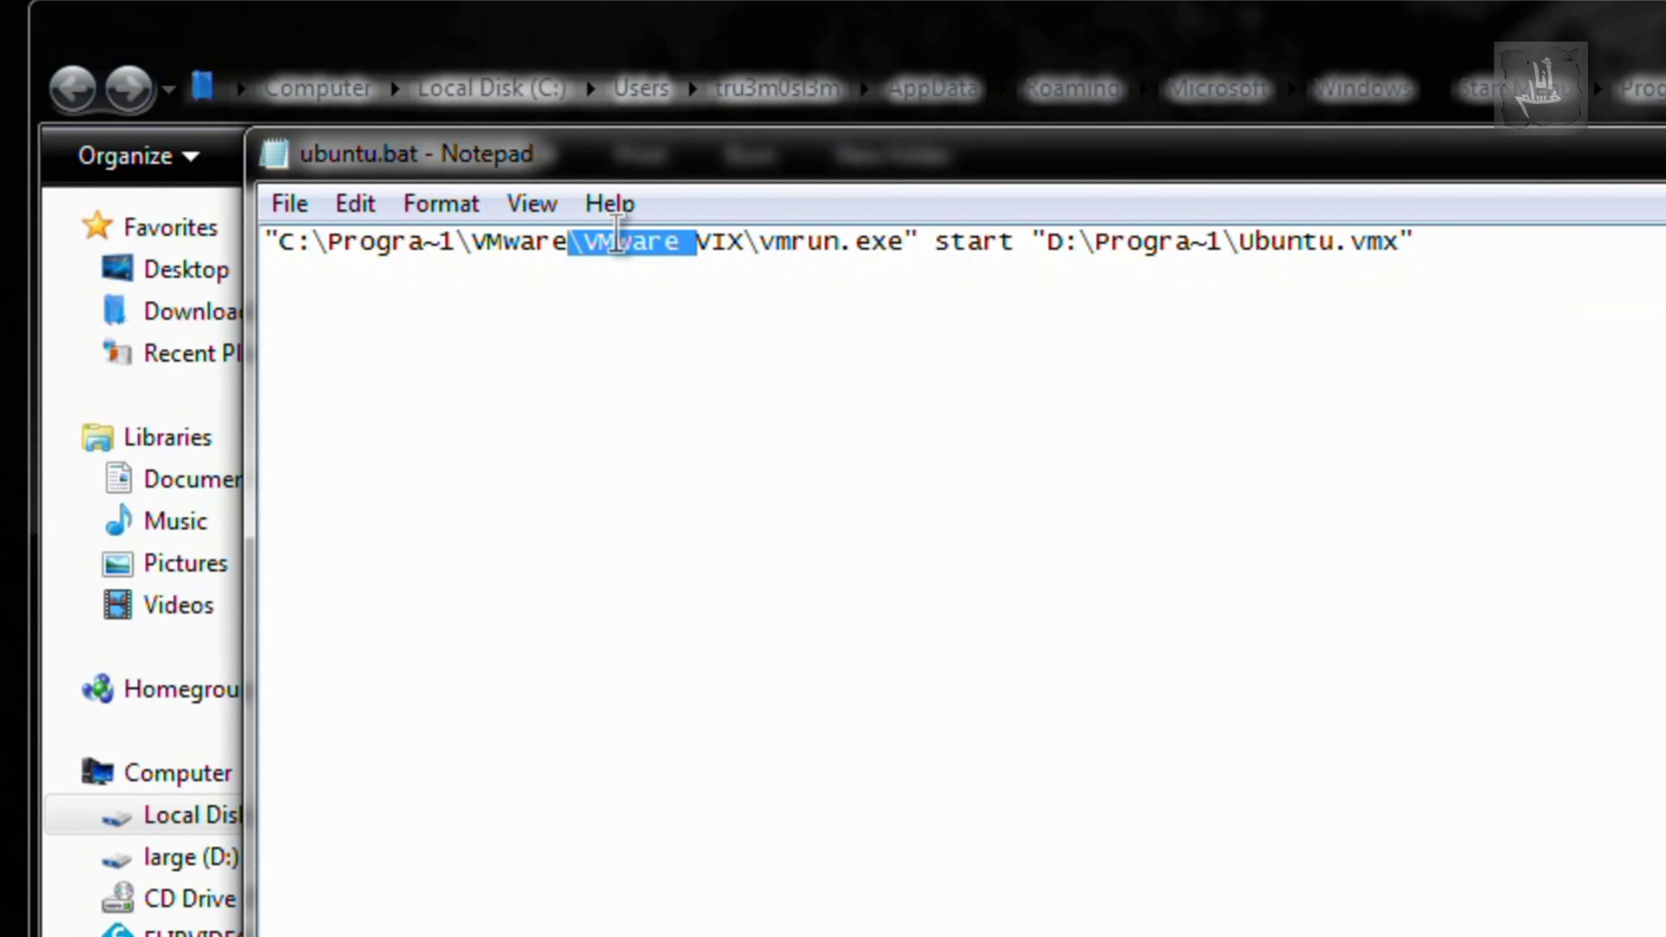
double_click(784, 242)
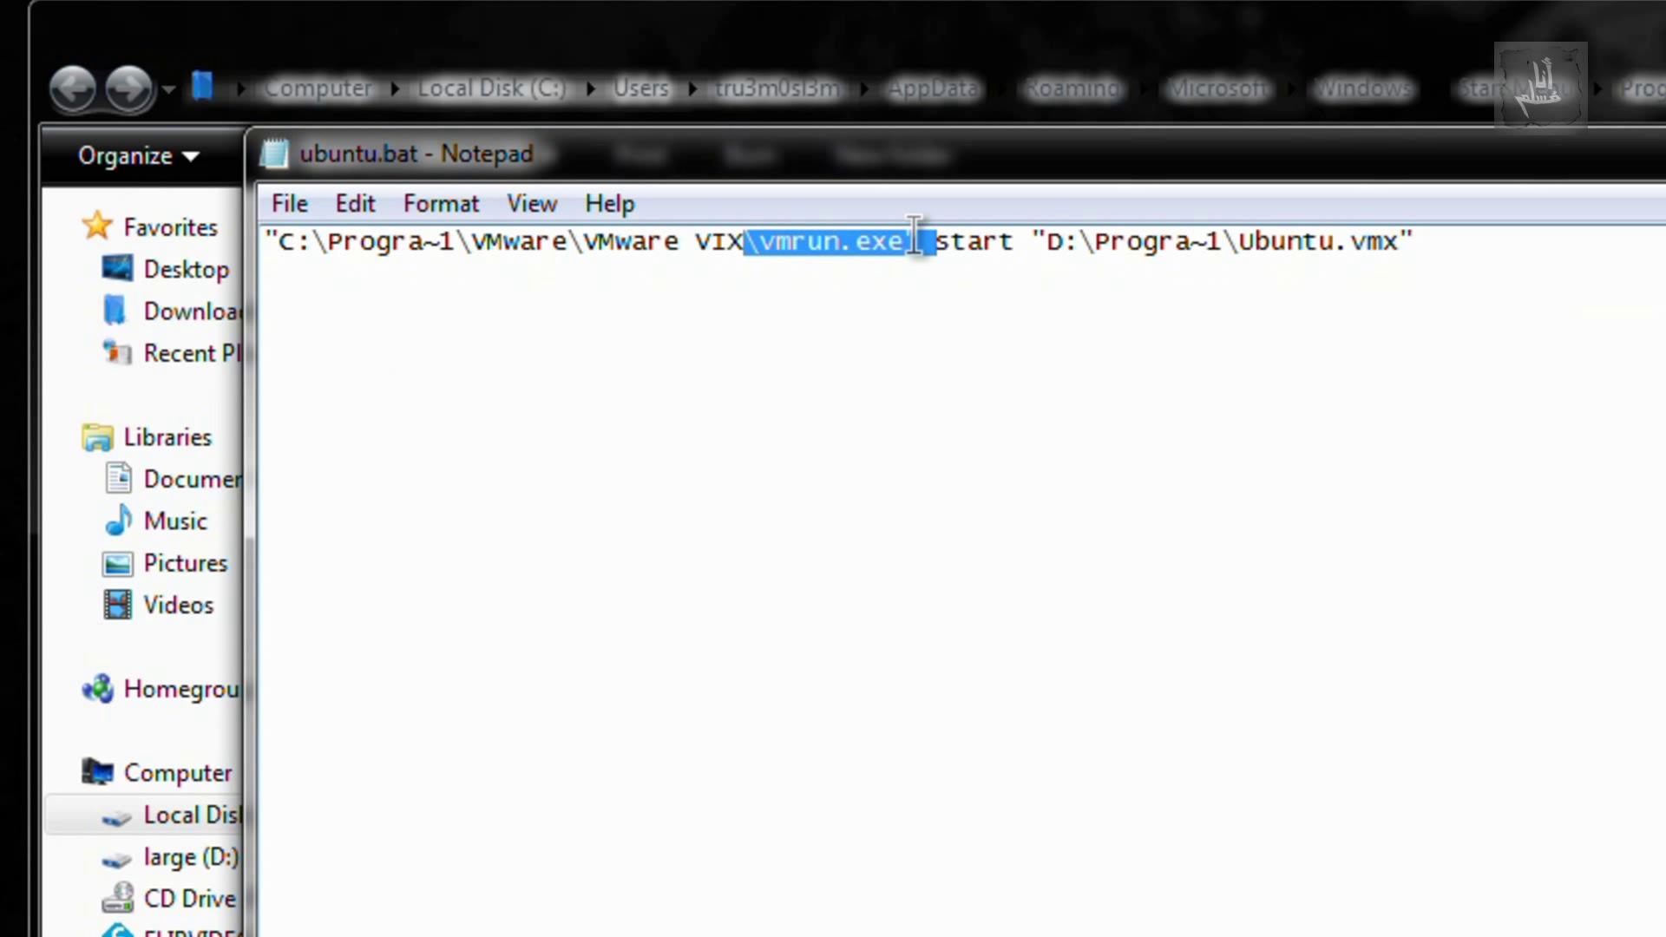
left_click(933, 242)
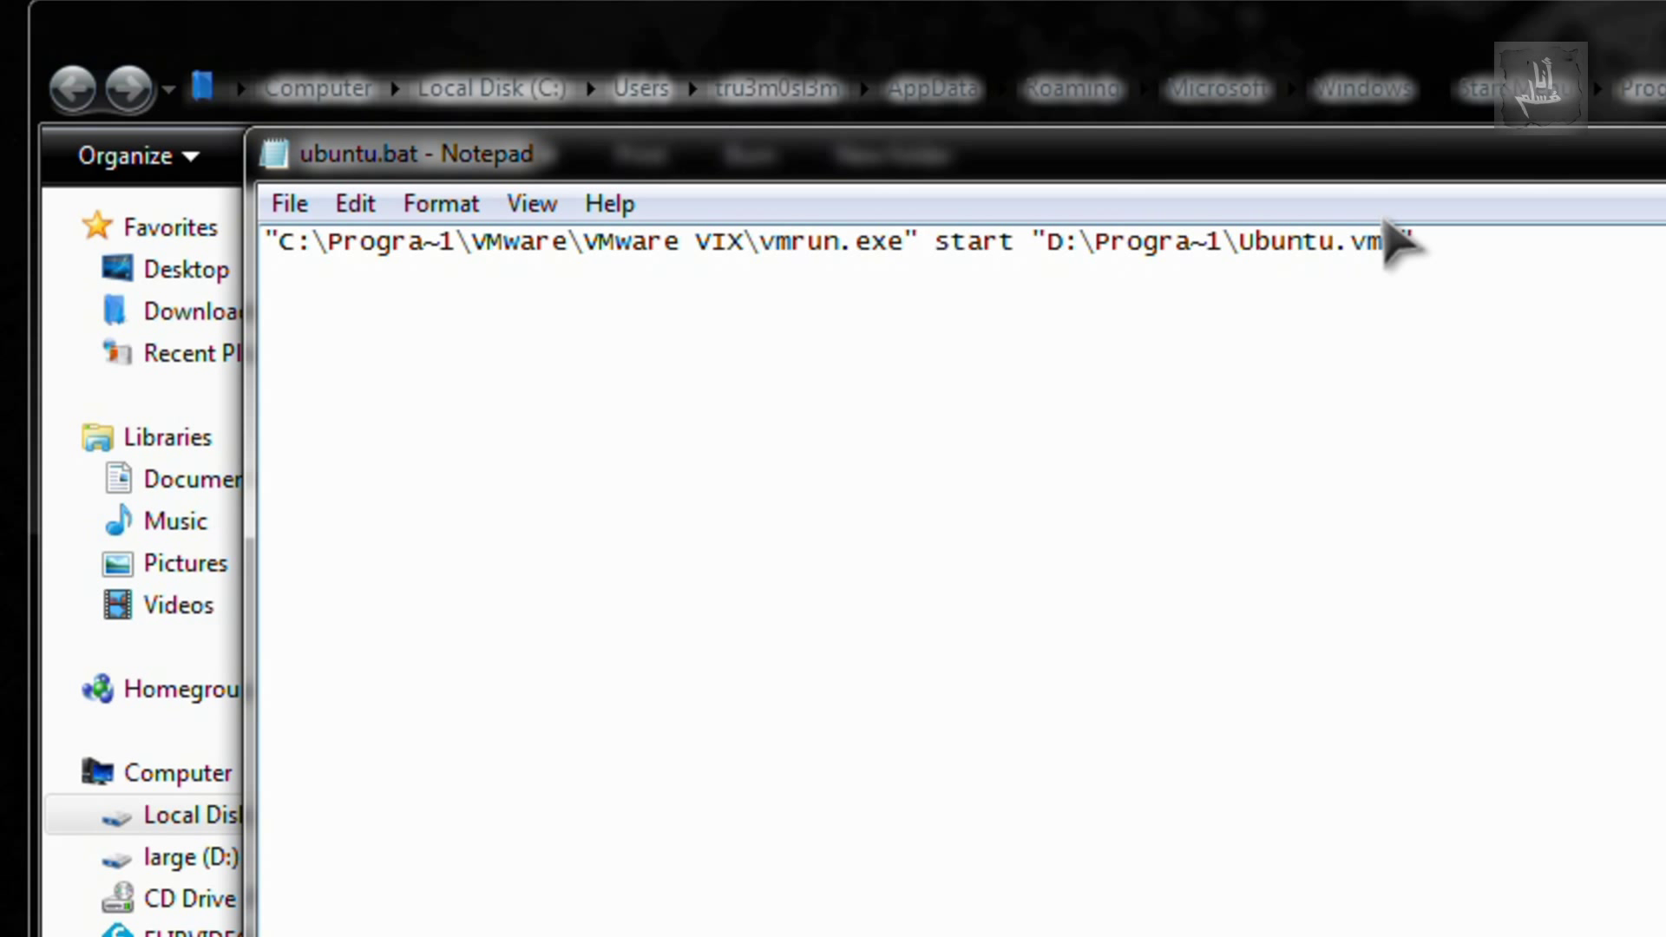
double_click(1375, 242)
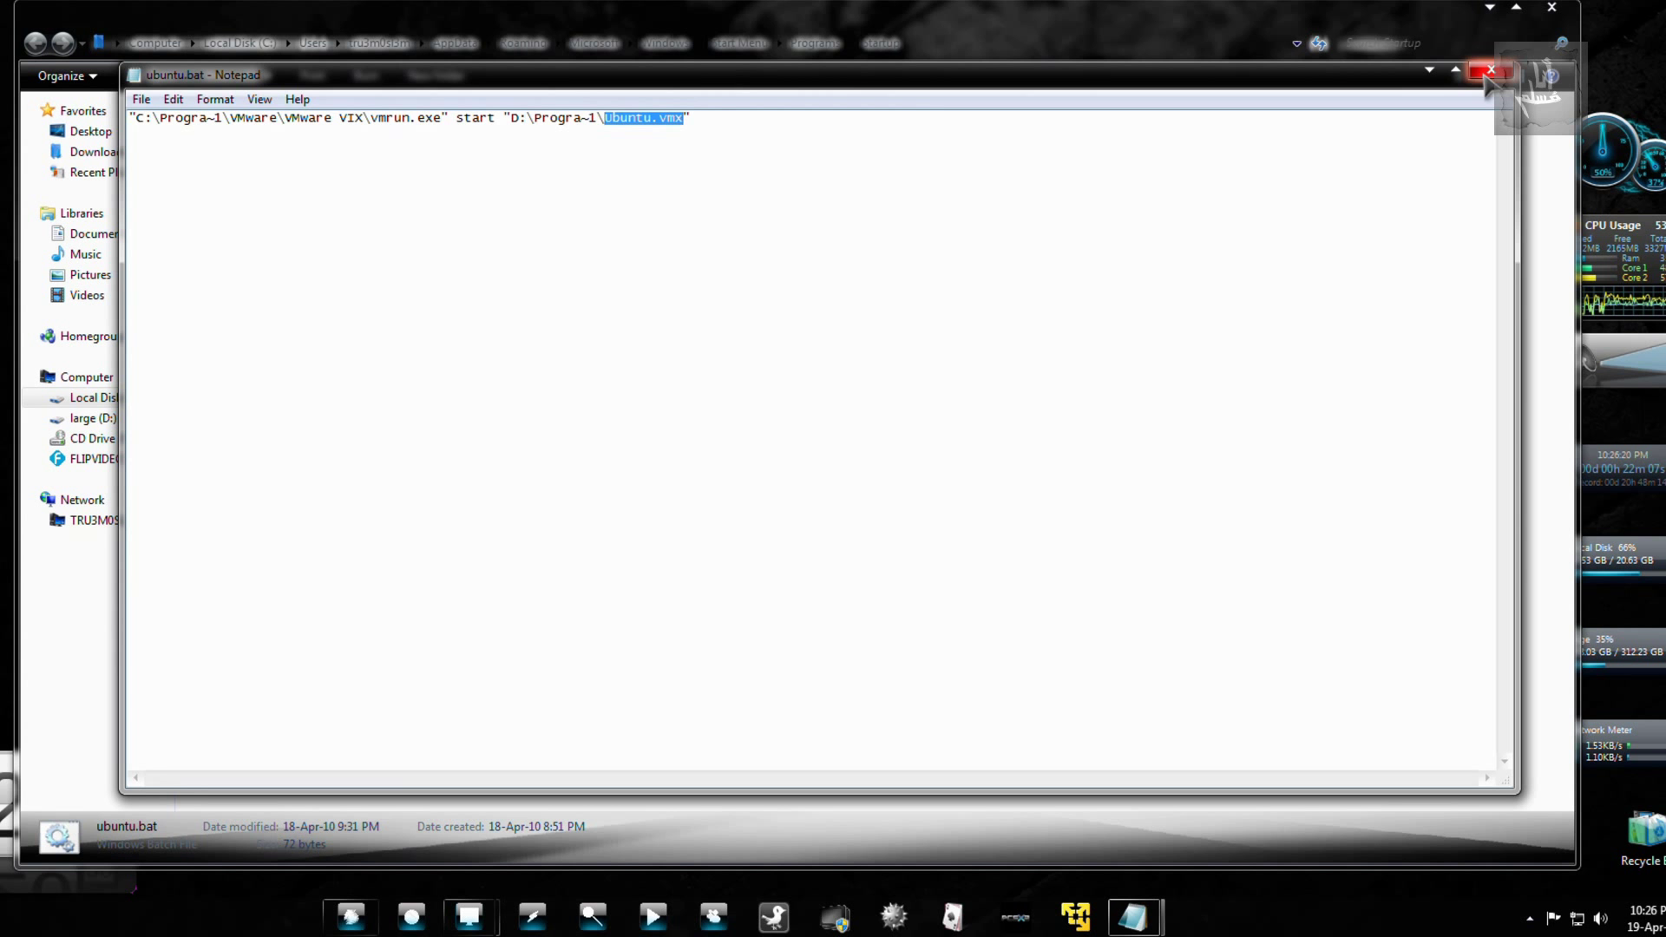
left_click(1488, 71)
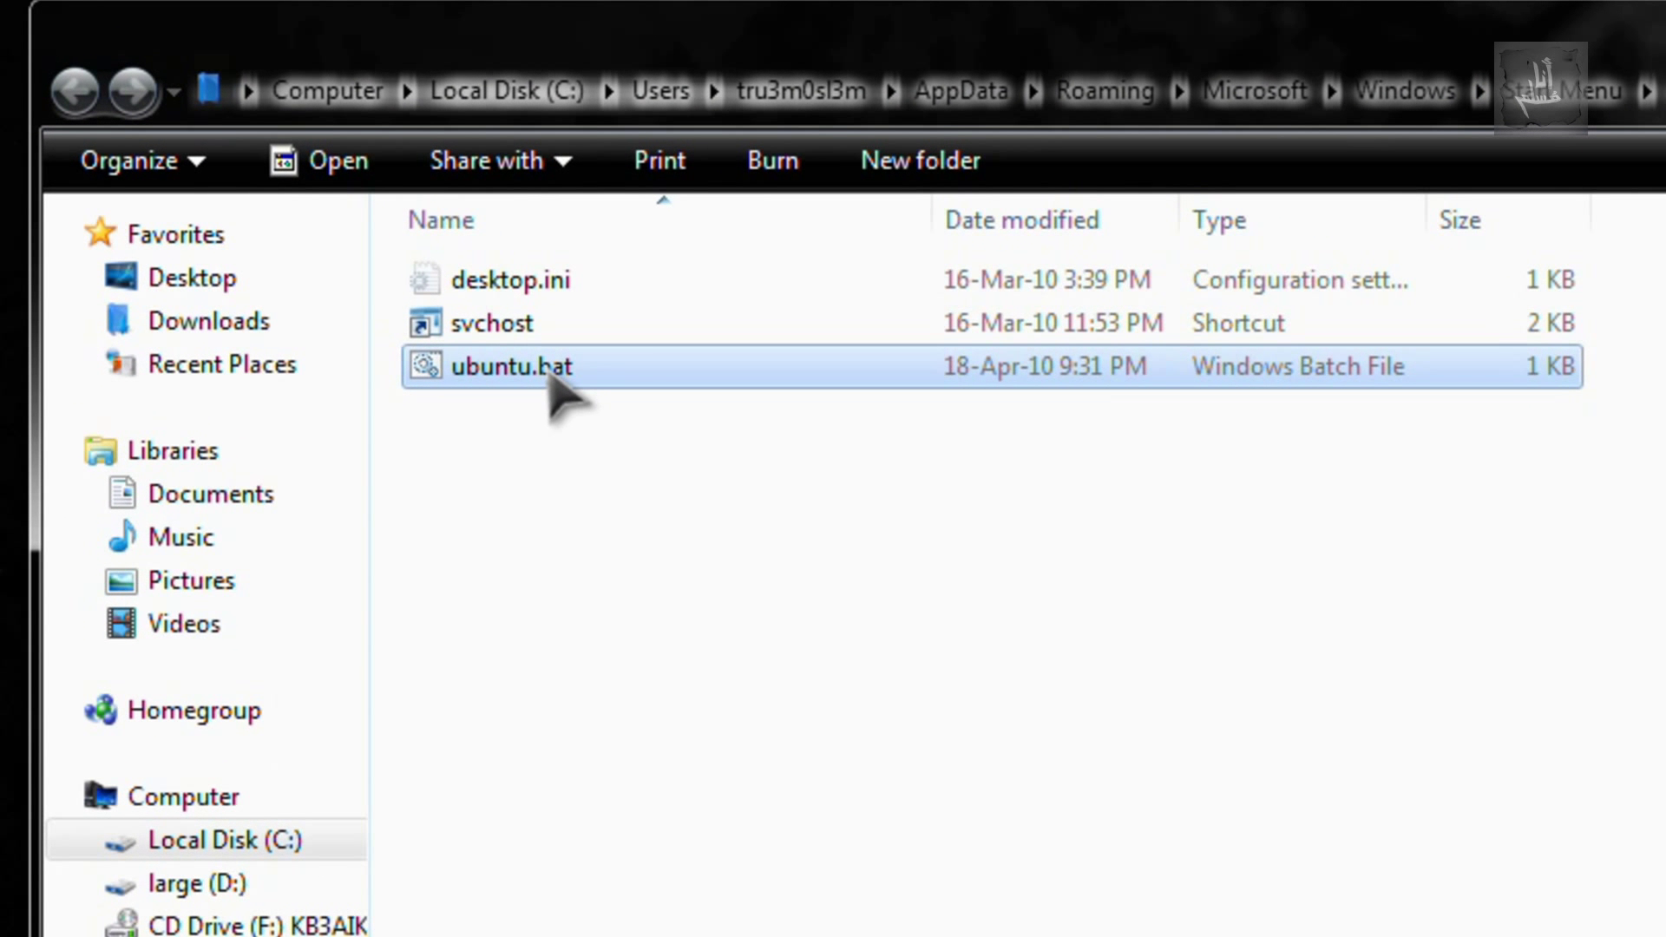
mouse_move(590, 382)
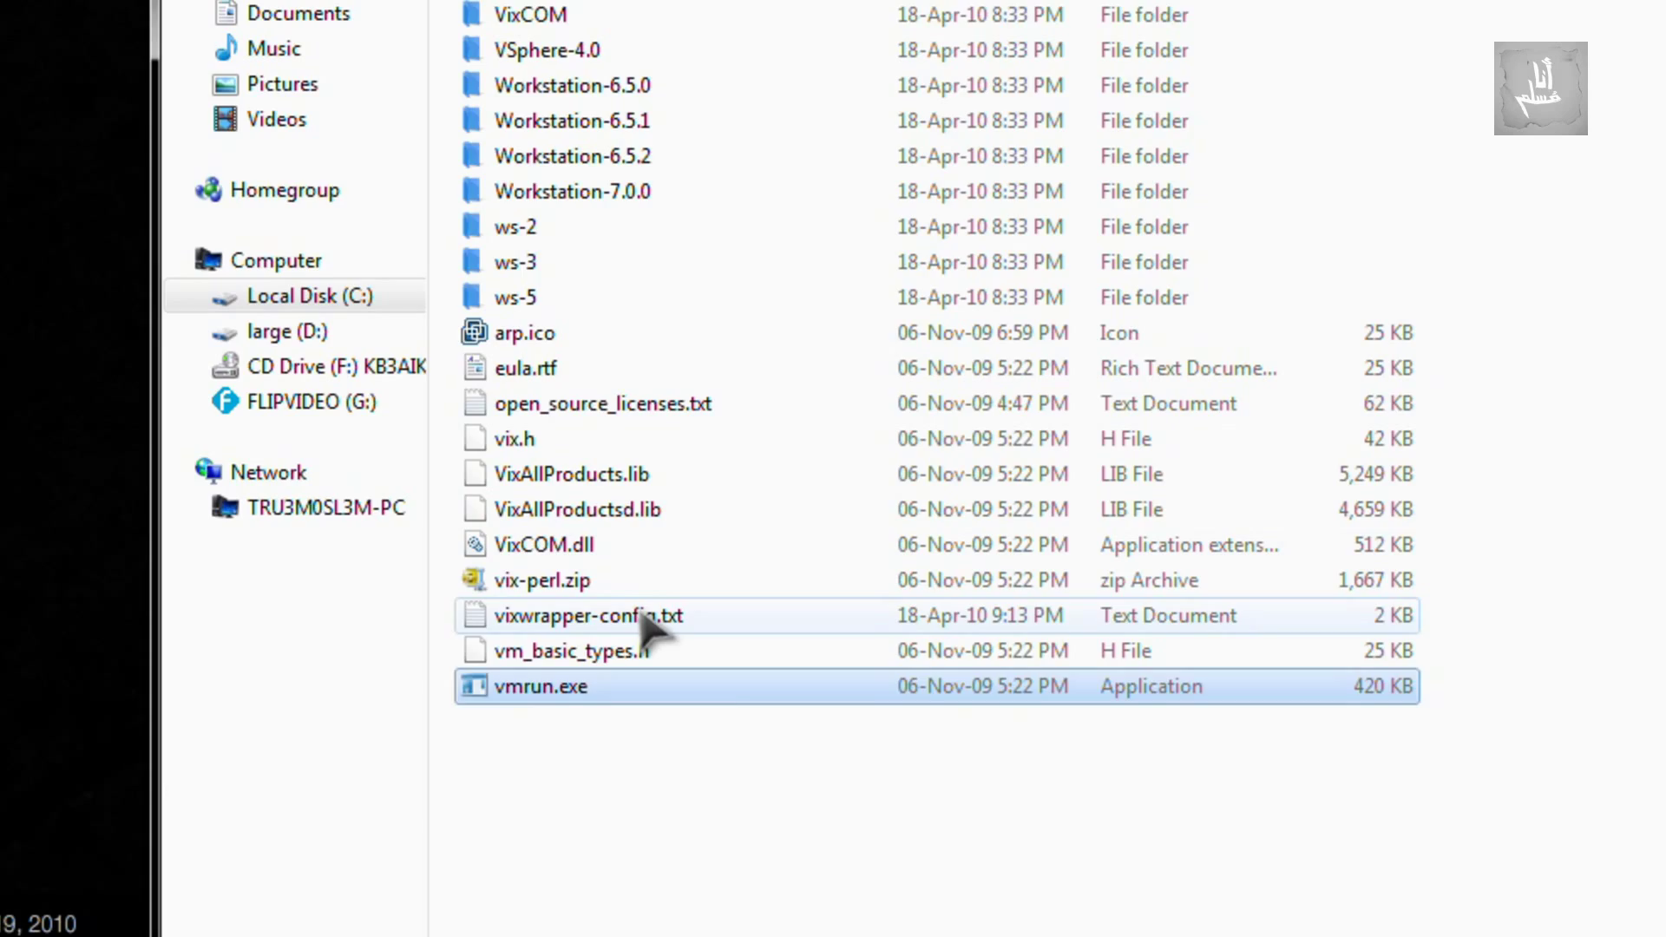
Open vixwrapper-config.txt, highlight the Workstation 7.0.0 player 3.0.1 entry, then close it.
double_click(588, 615)
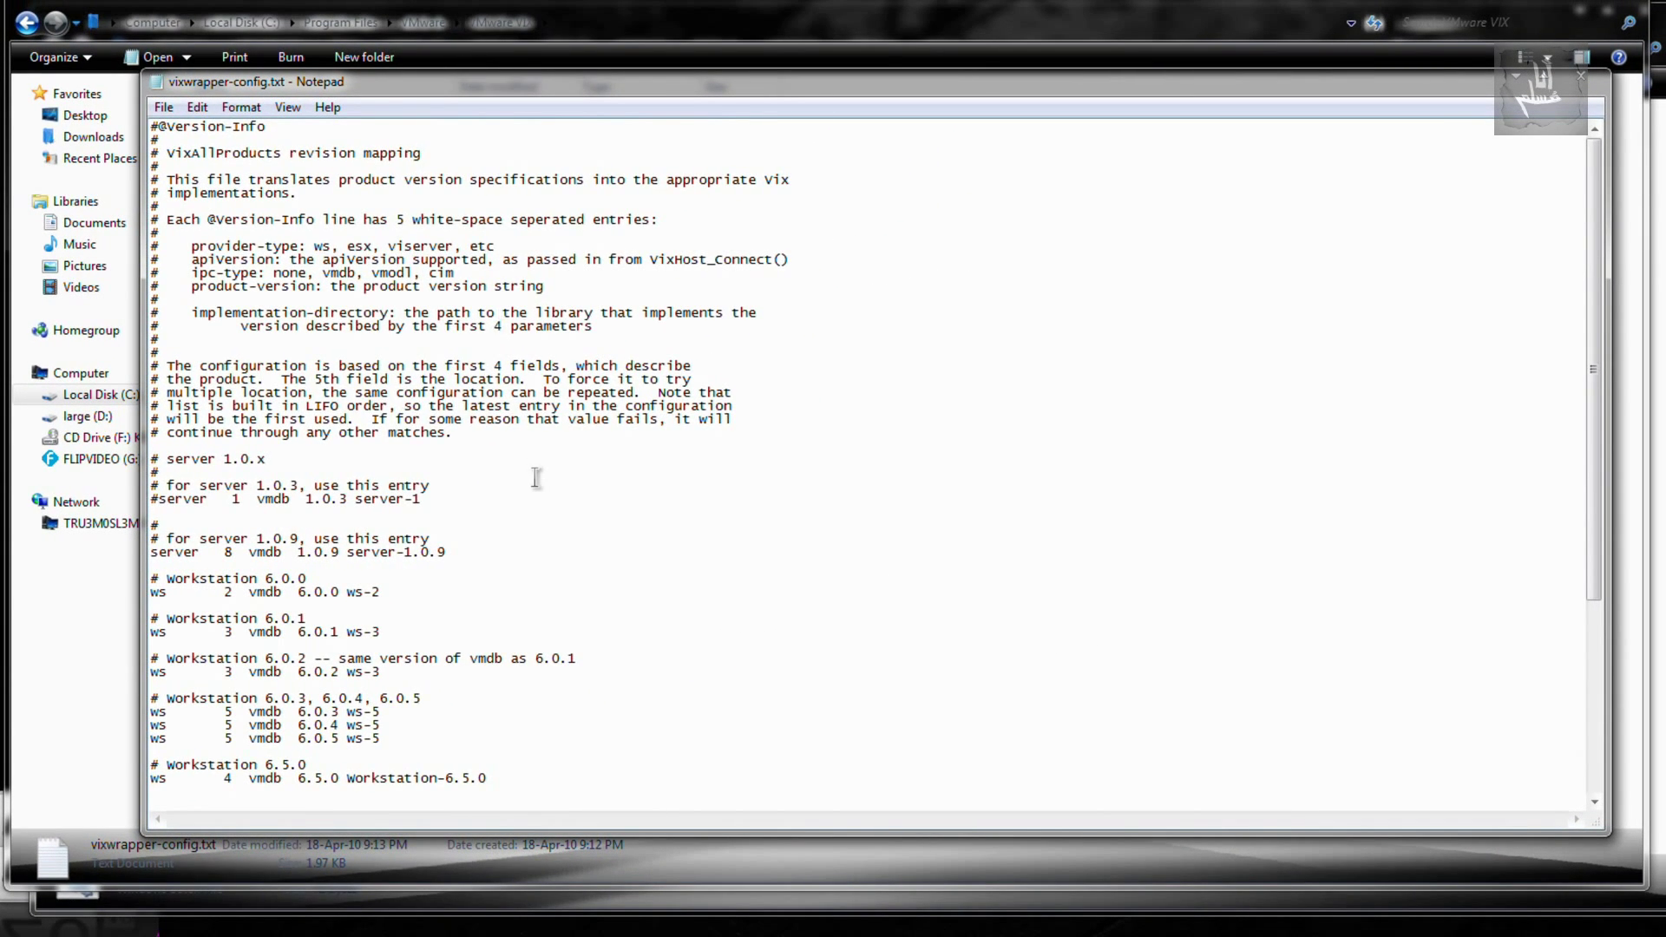
scroll("down", 3)
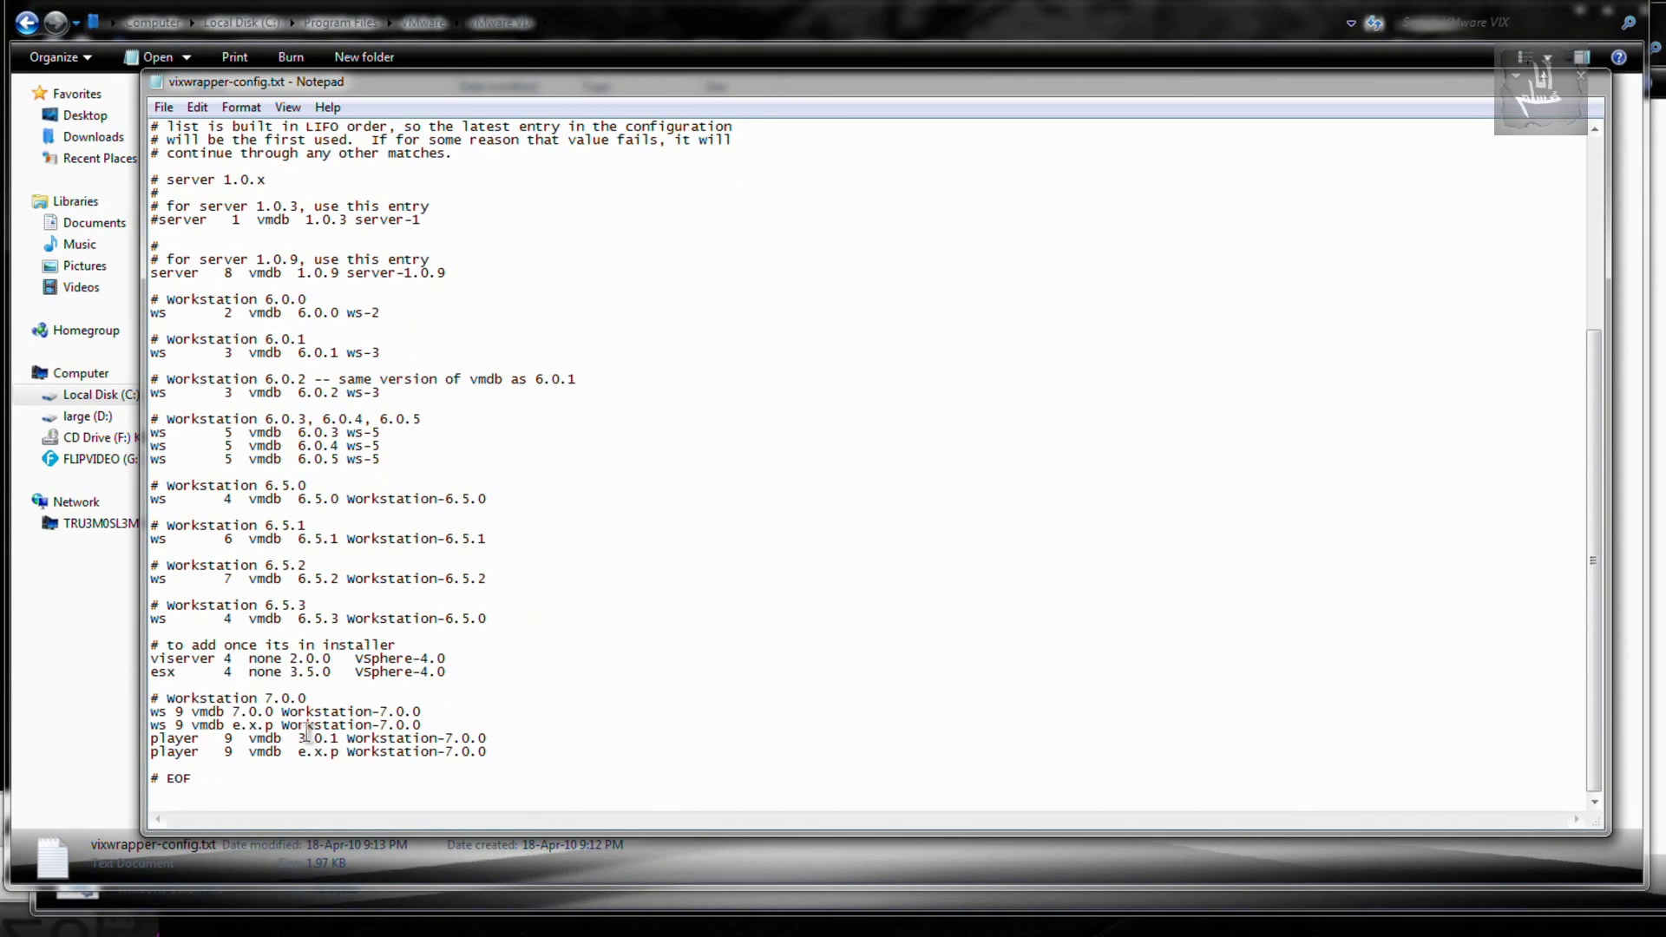
double_click(310, 738)
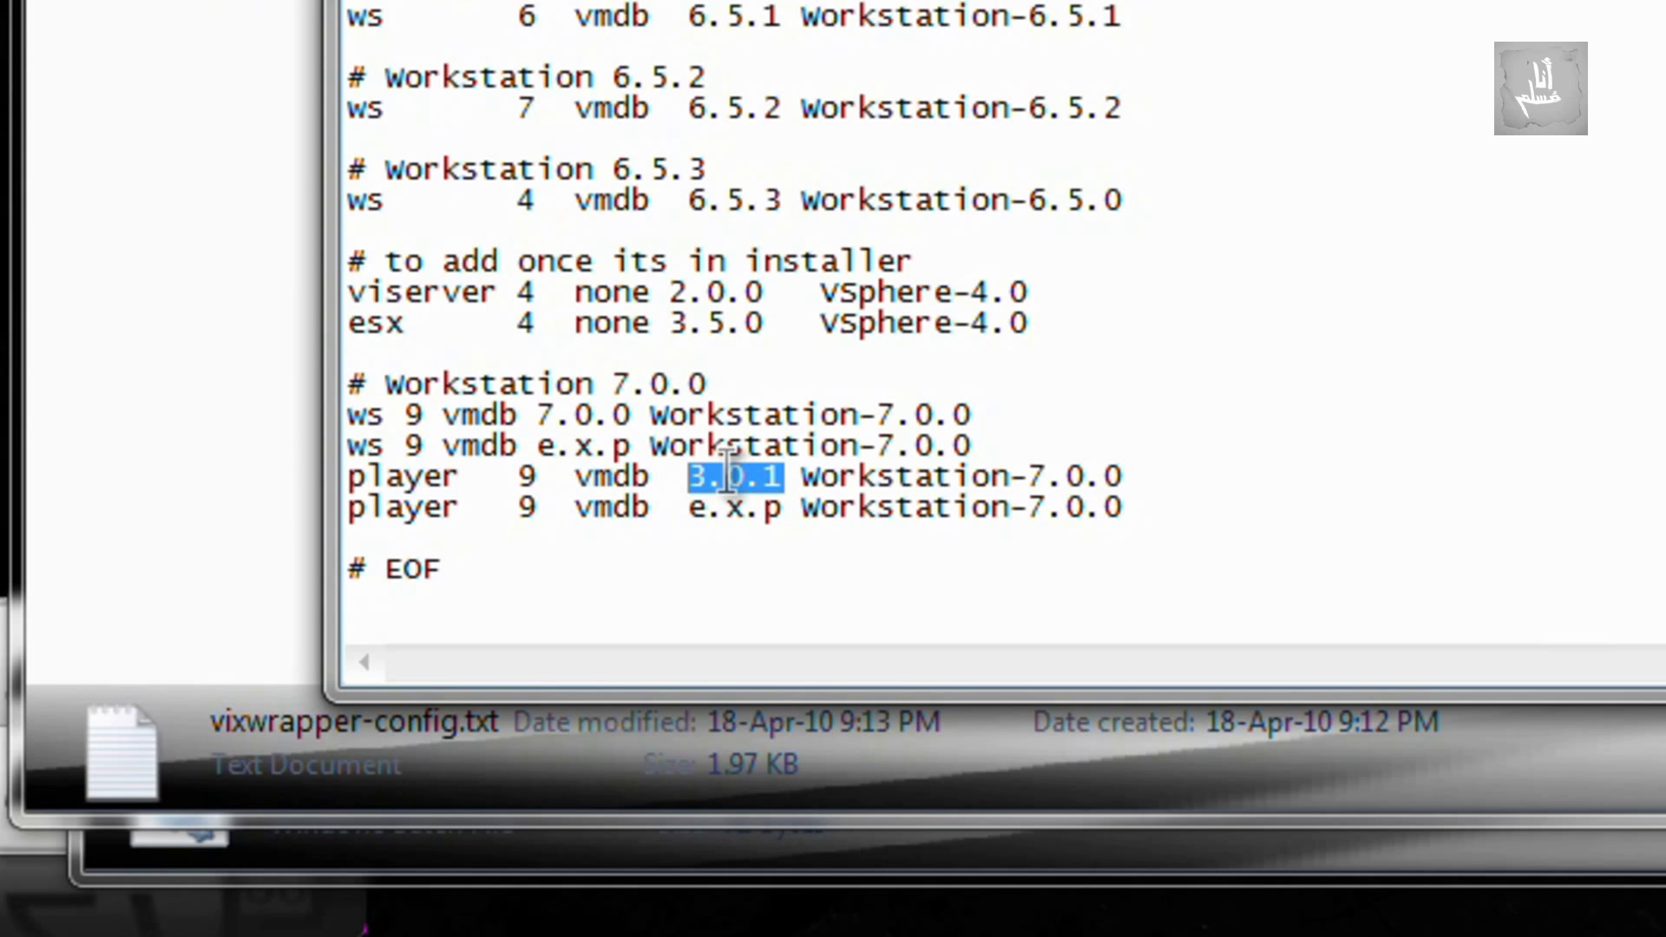
mouse_move(1417, 407)
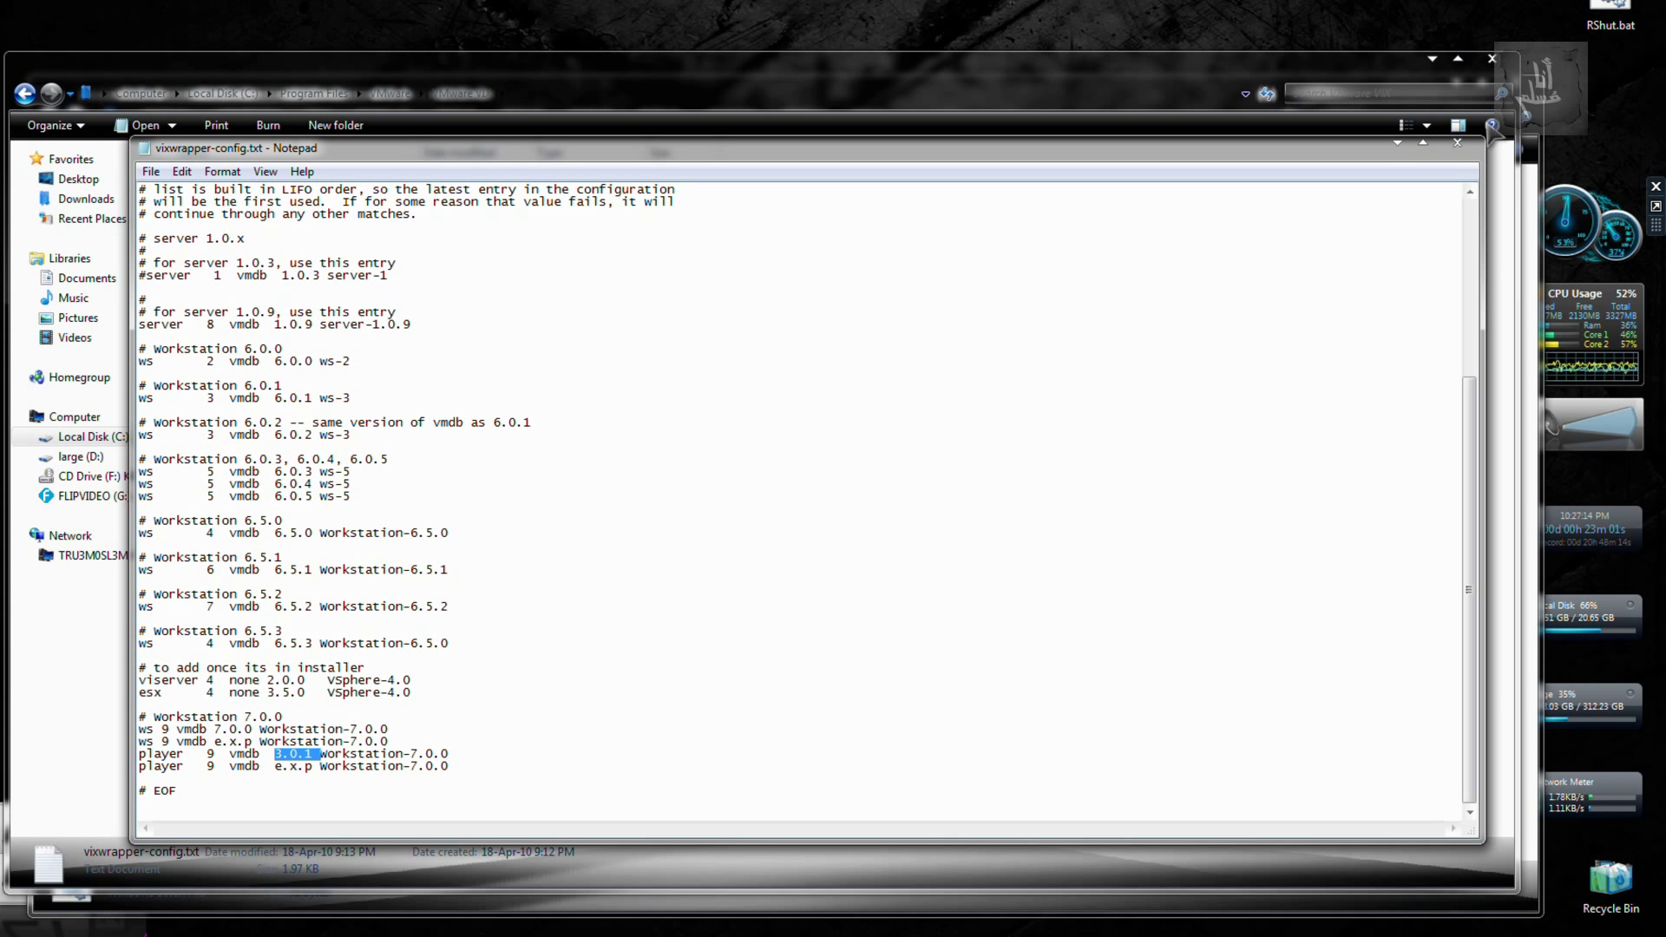
left_click(1457, 144)
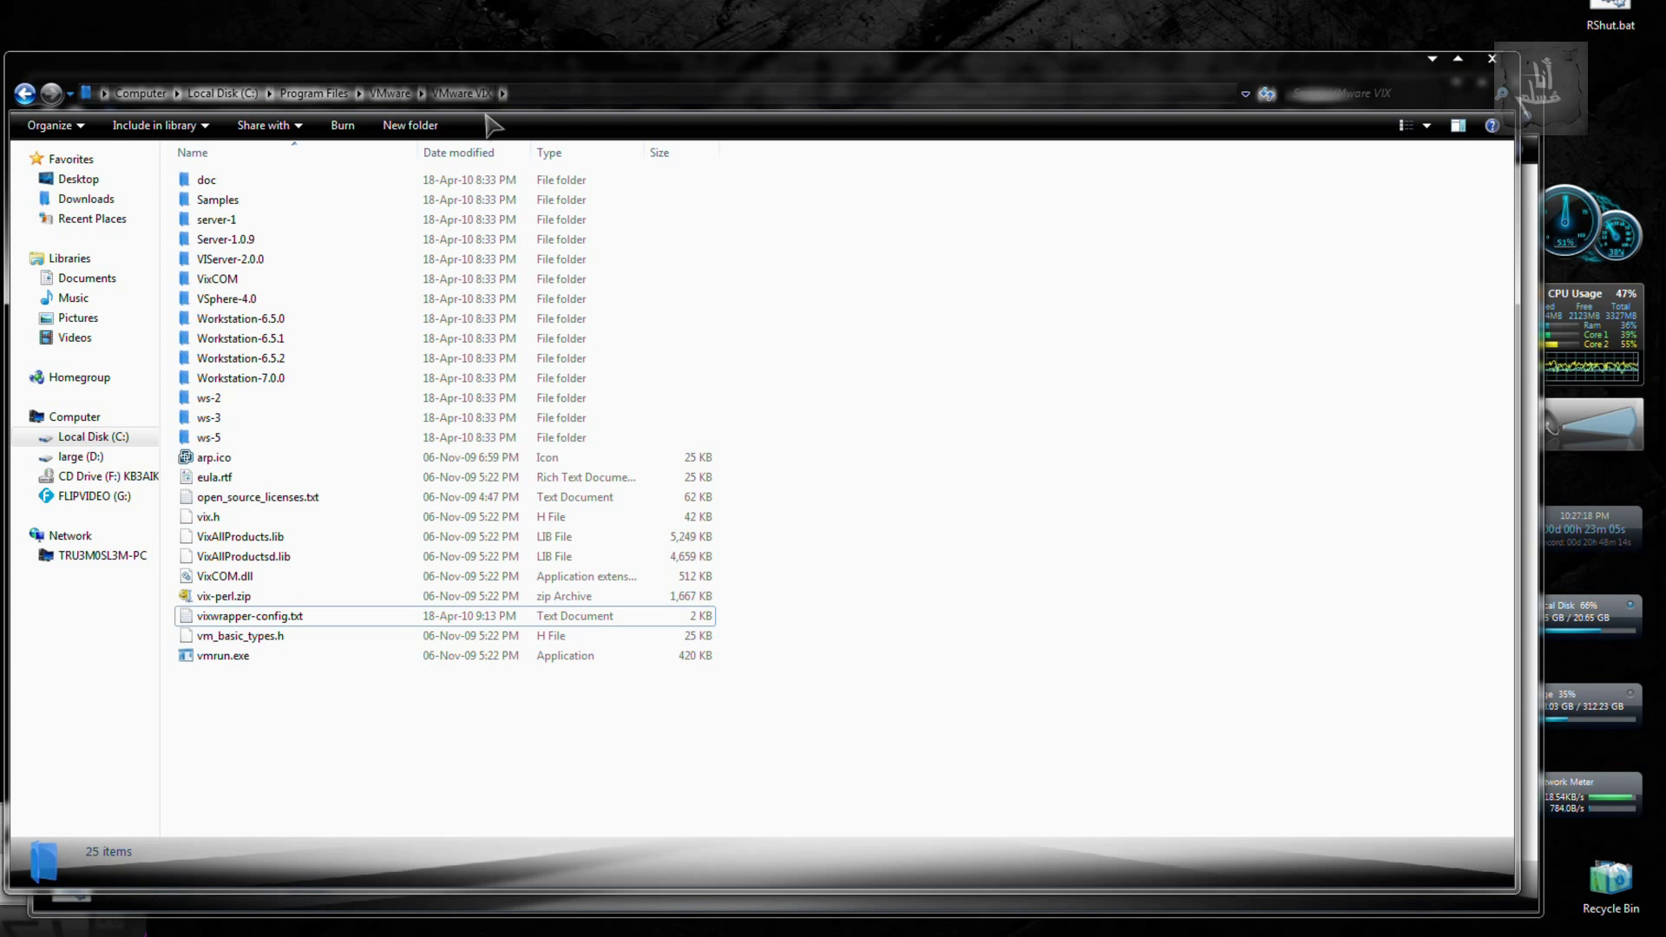
mouse_move(1074, 656)
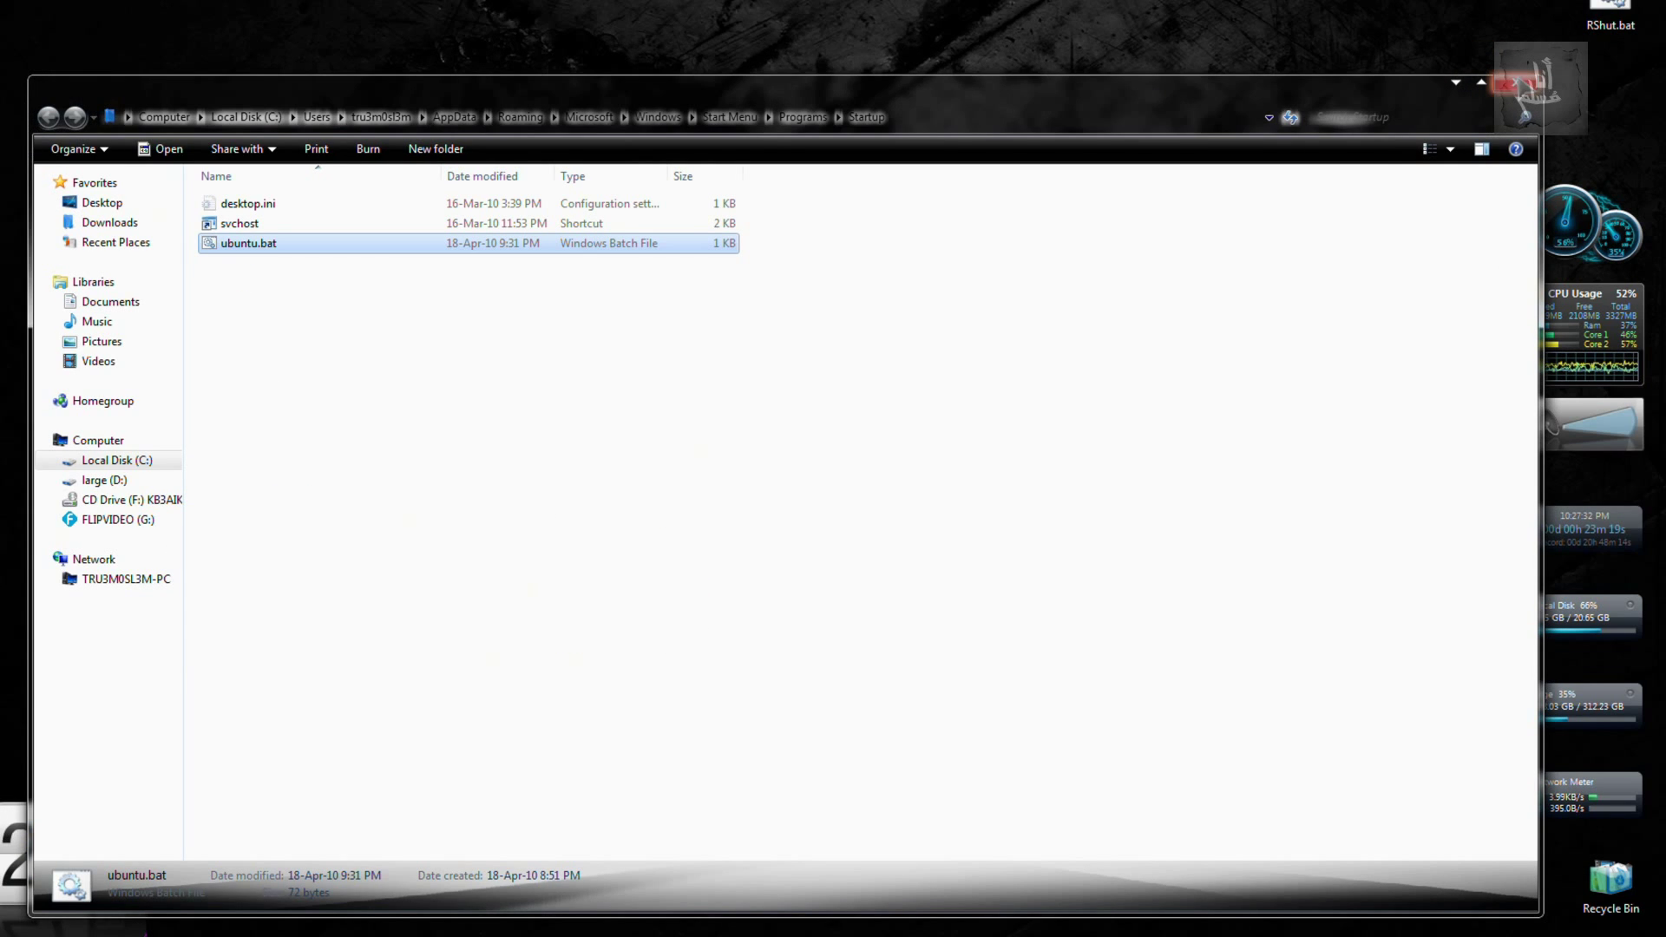
Right-click near the top-right corner of the window.
right_click(1592, 32)
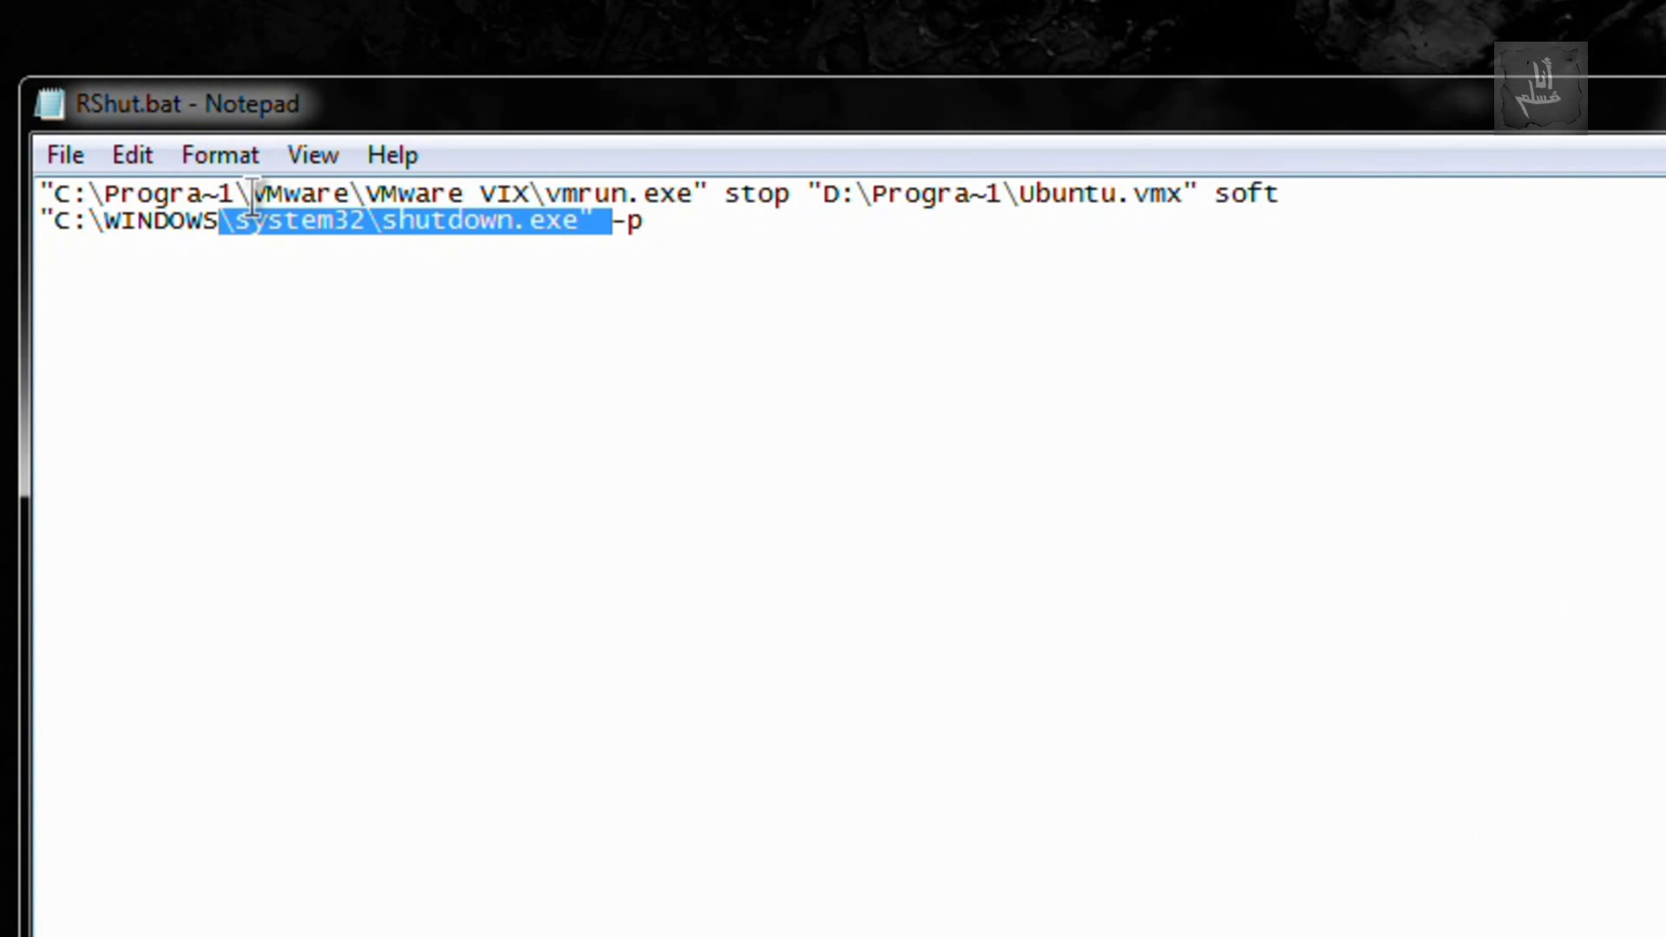
Highlight the stop command and the soft option in RShut.bat.
left_click(749, 194)
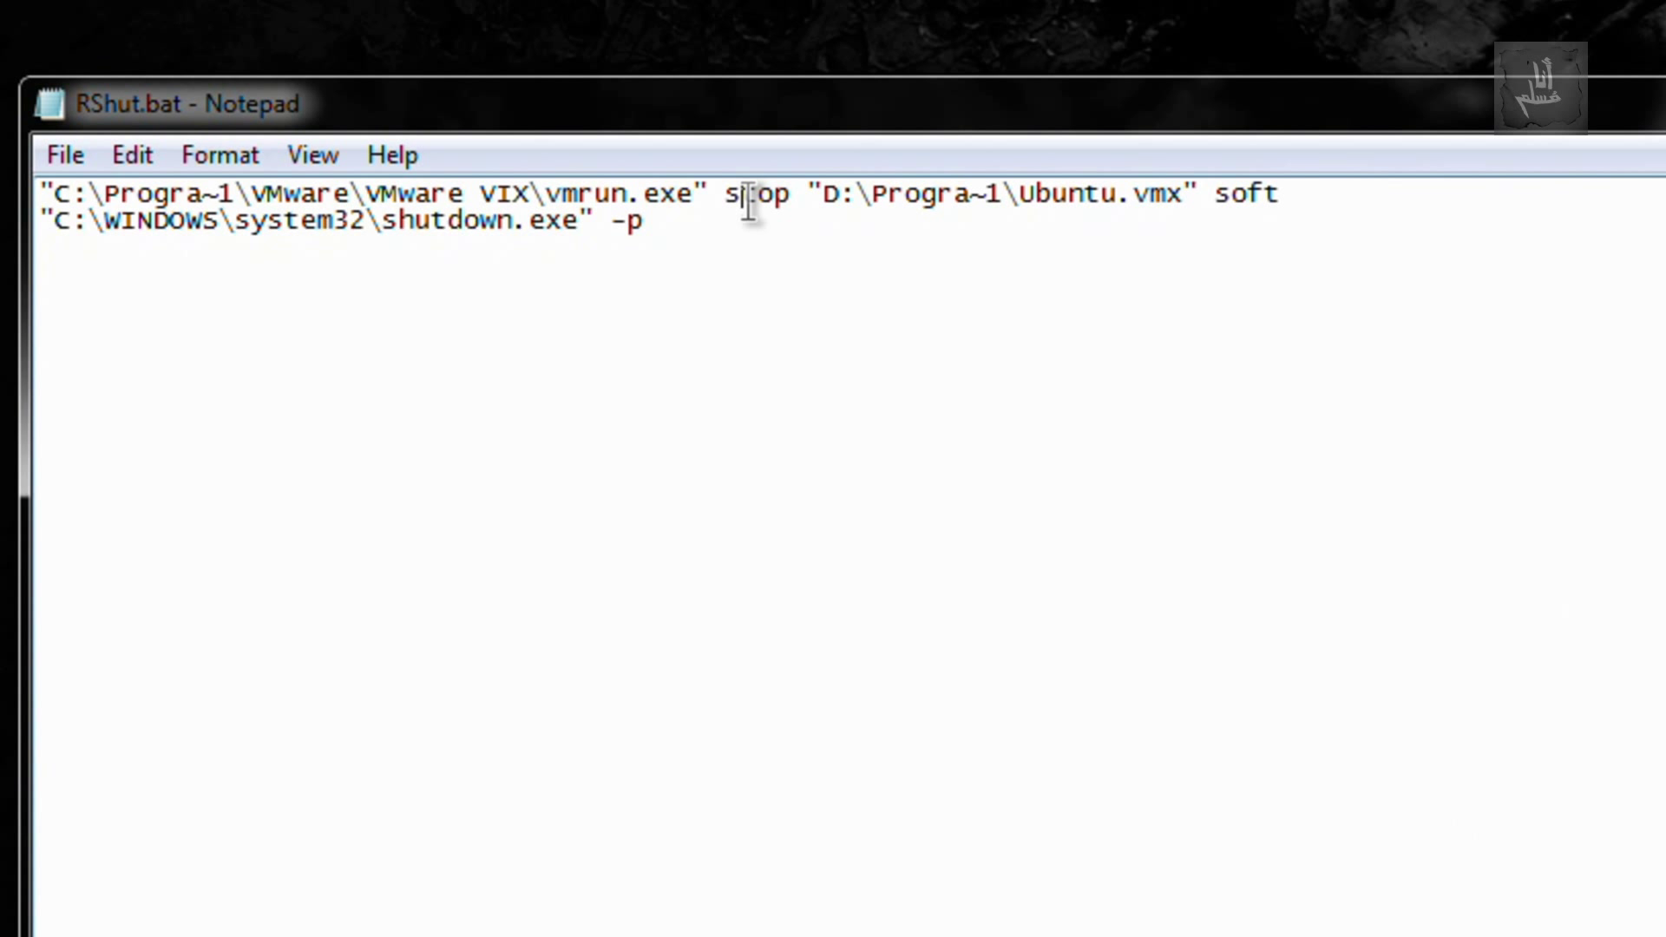
double_click(756, 195)
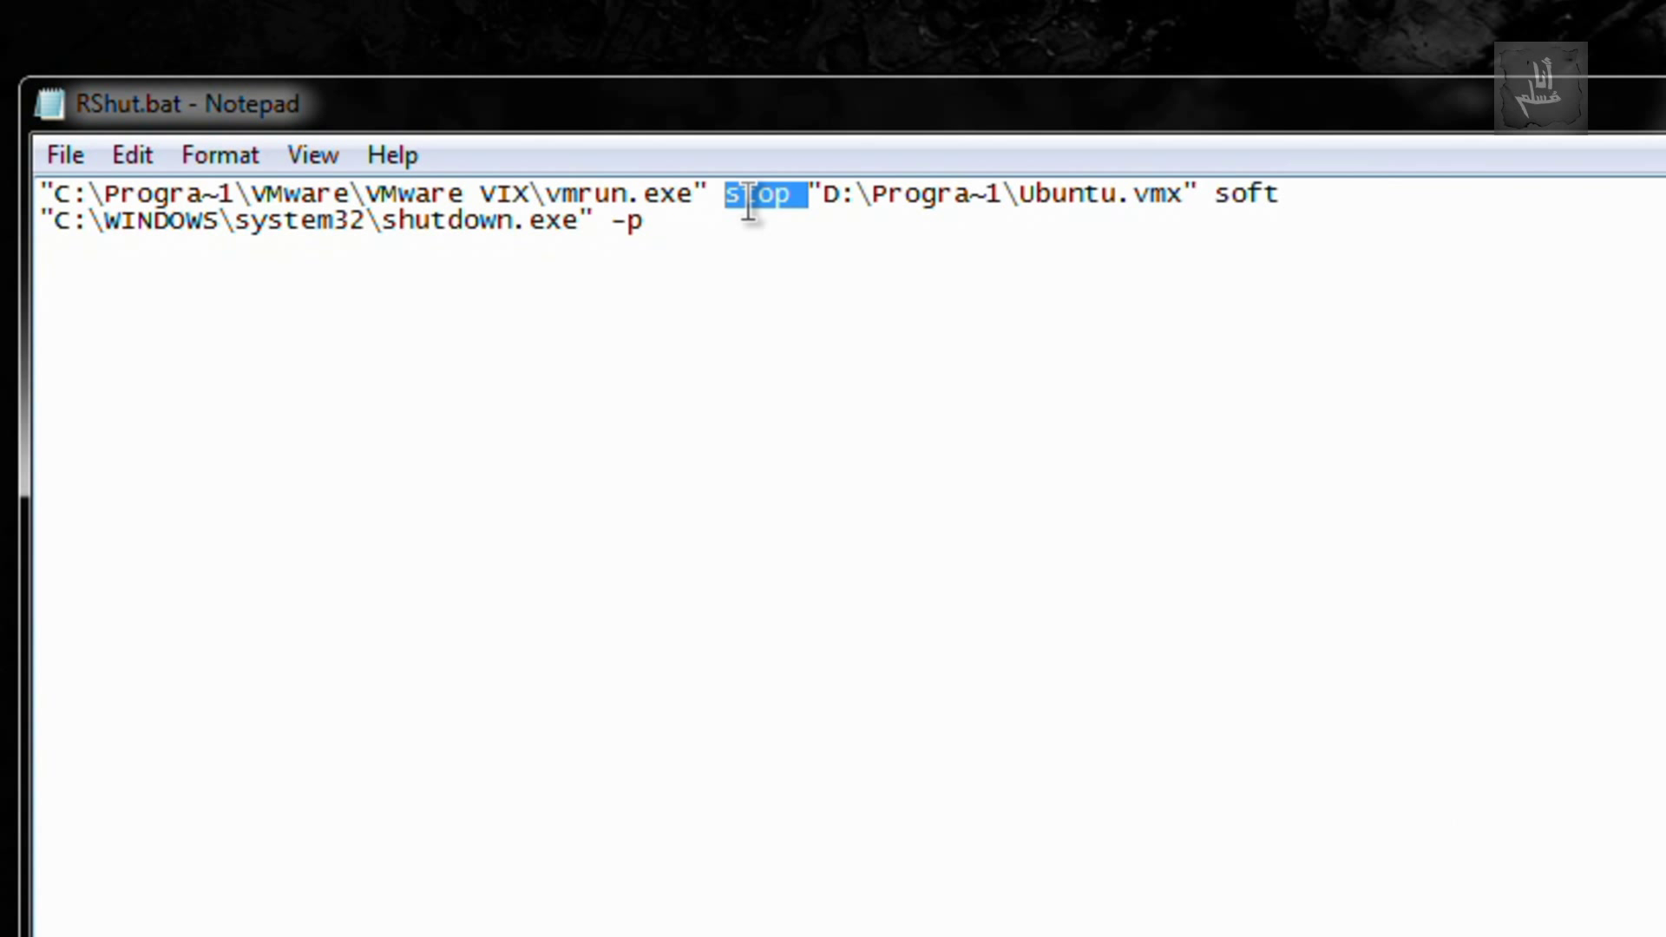
mouse_move(1217, 194)
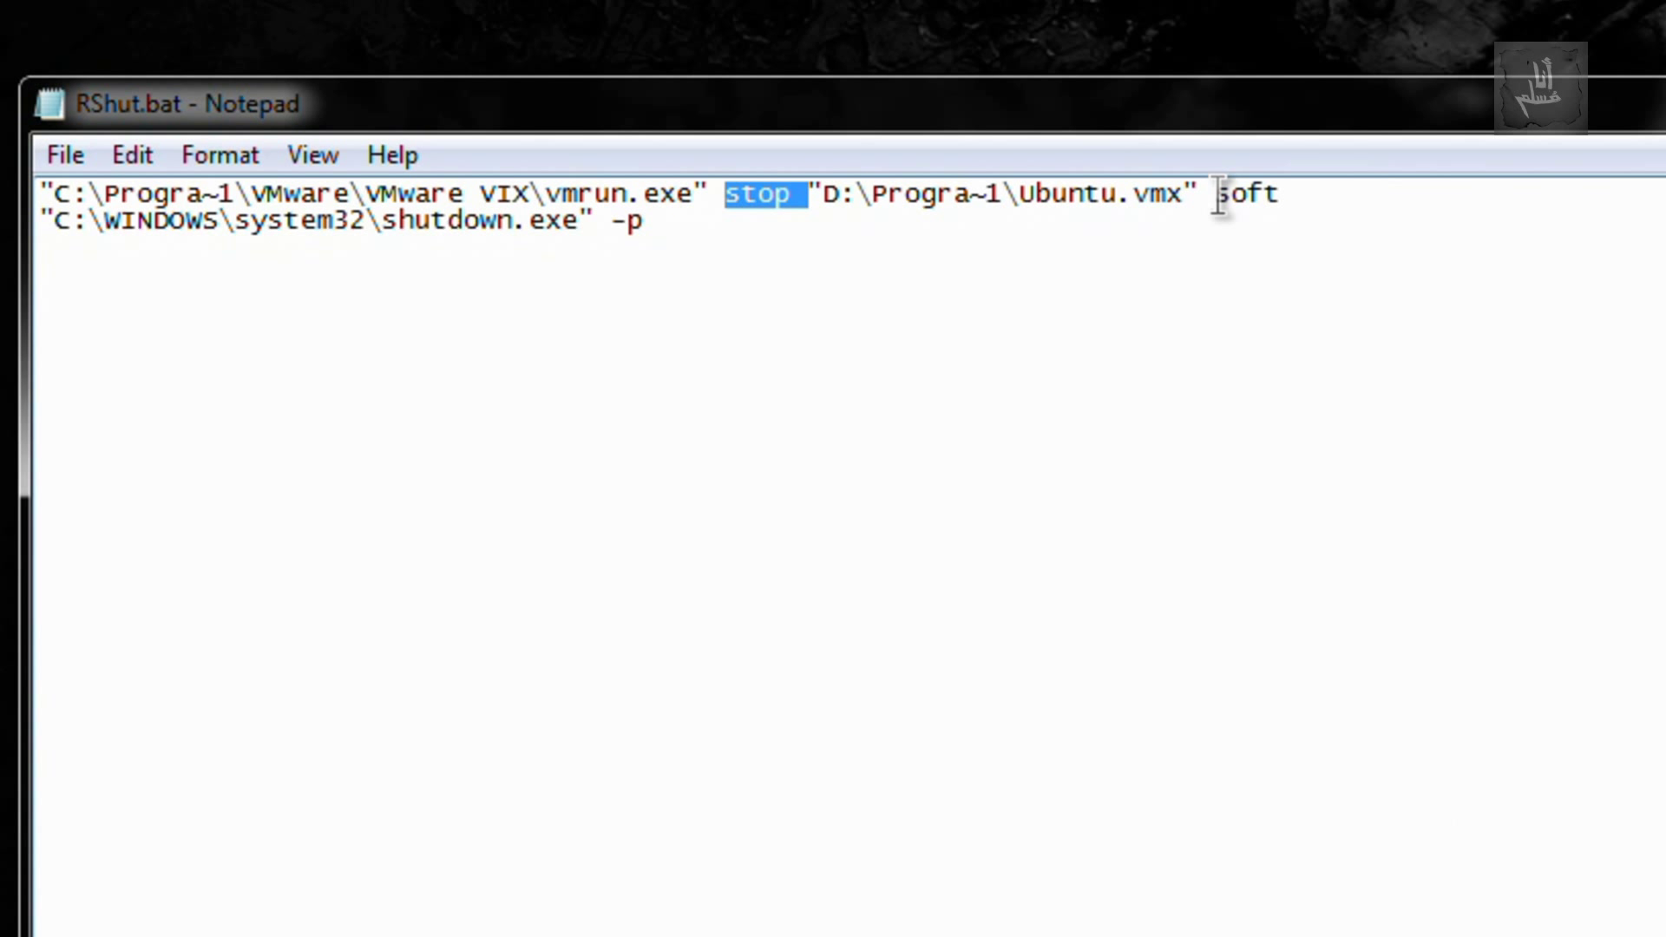
double_click(1246, 194)
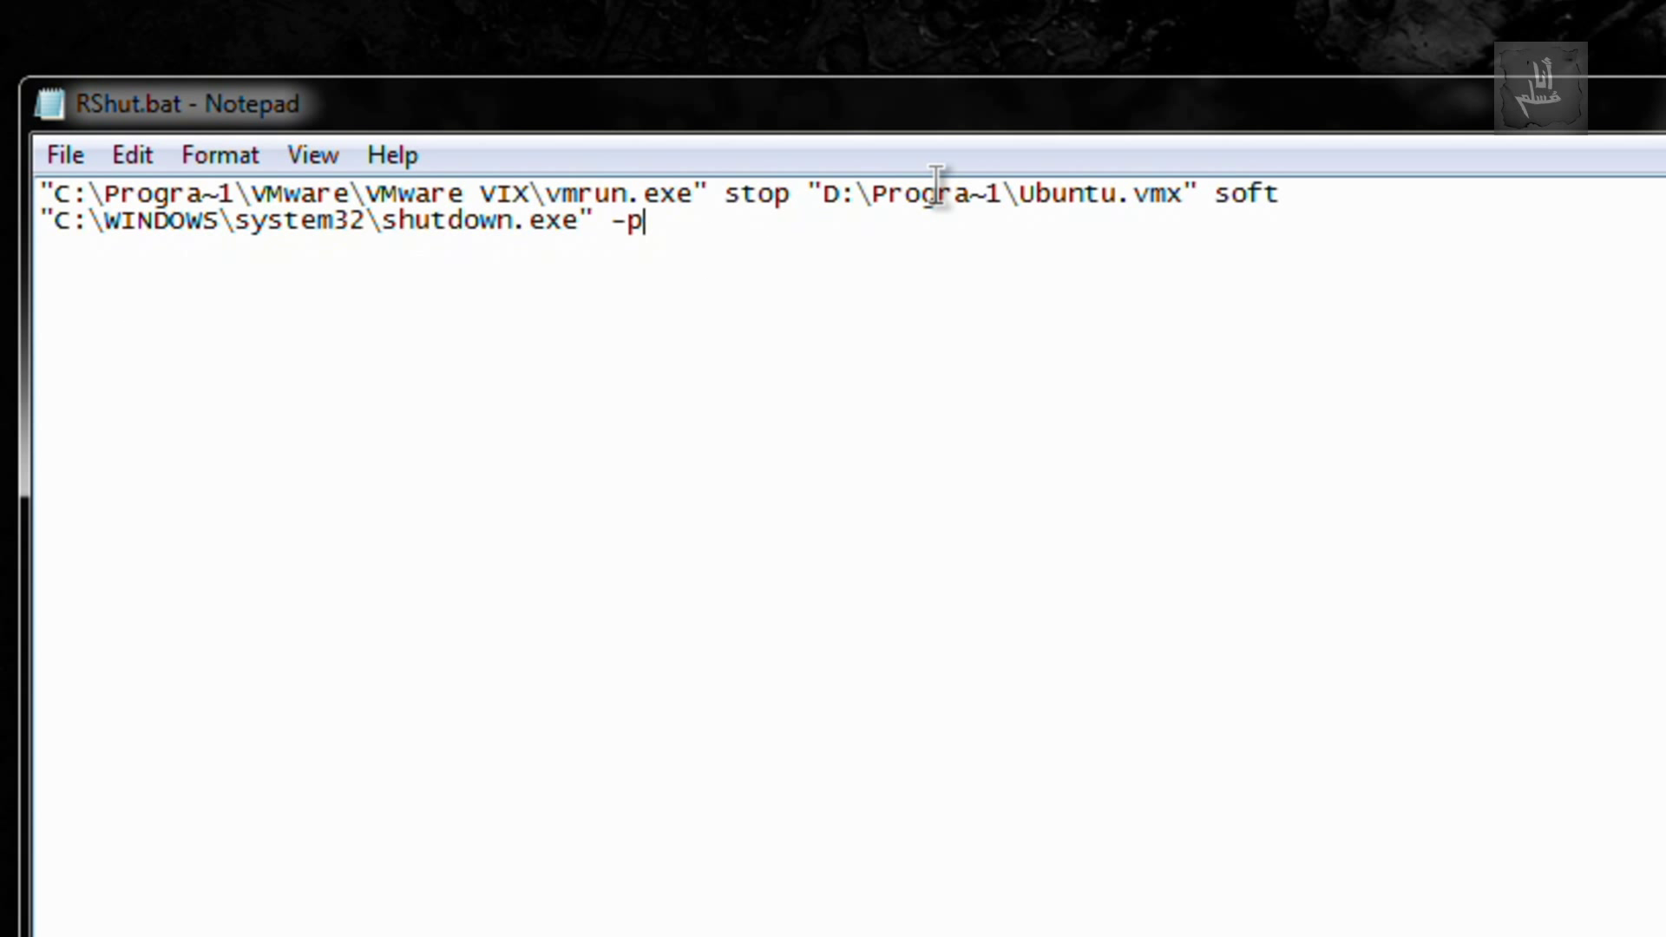
Select the shutdown.exe line and add an empty line after it.
key("ctrl+a")
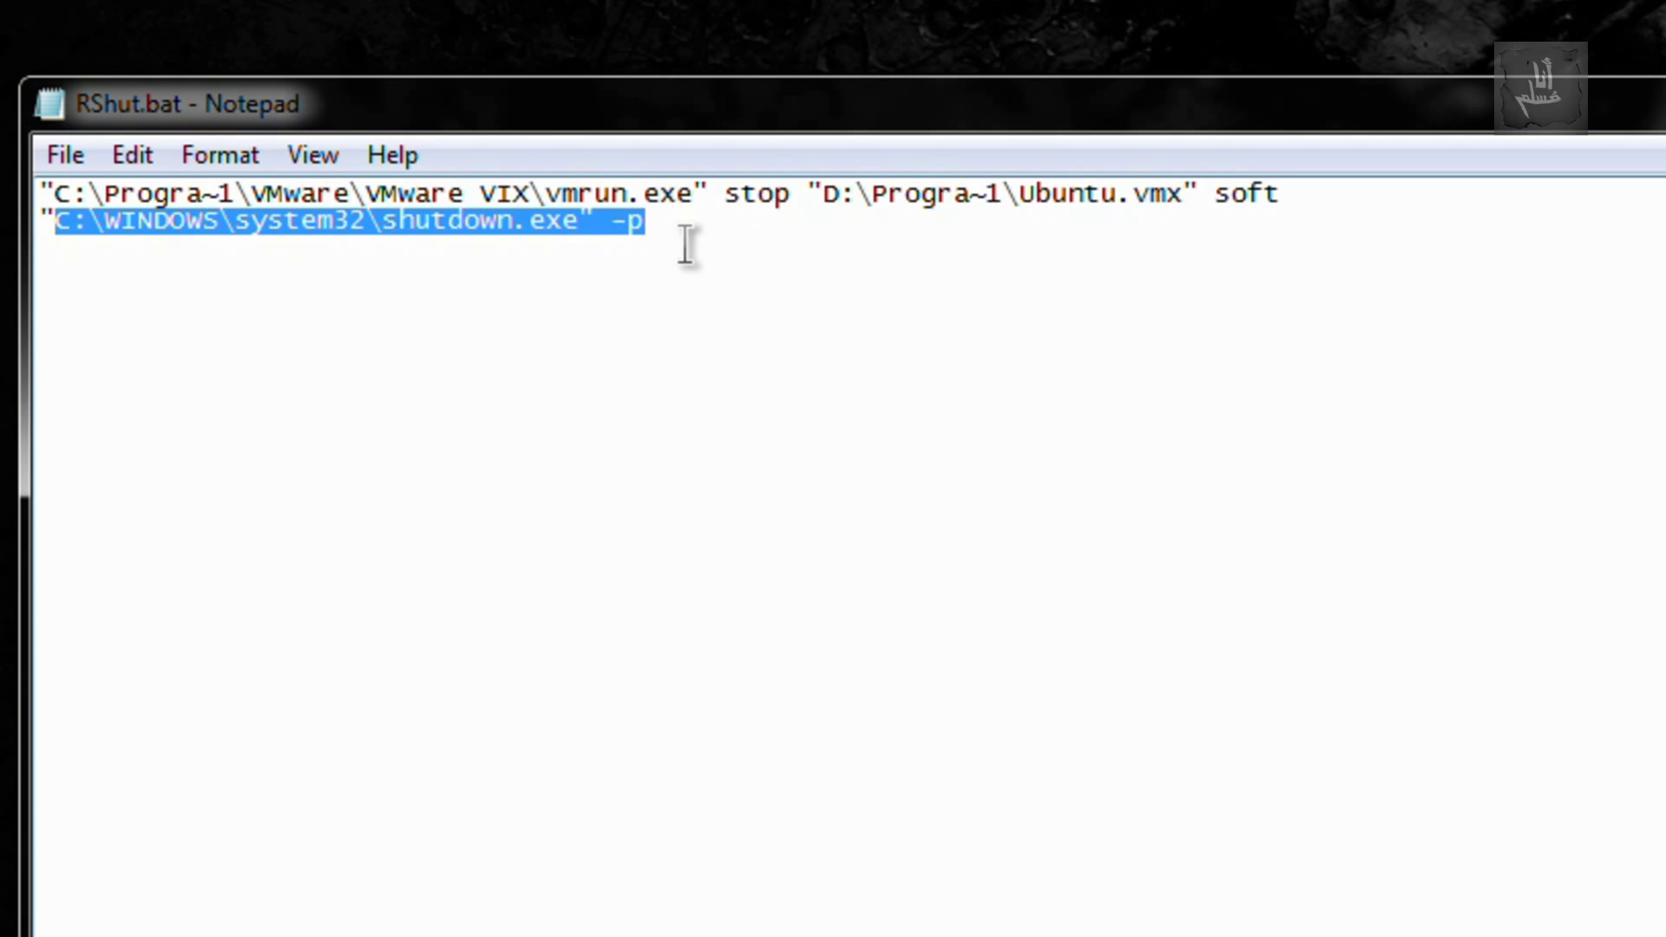
key("Return")
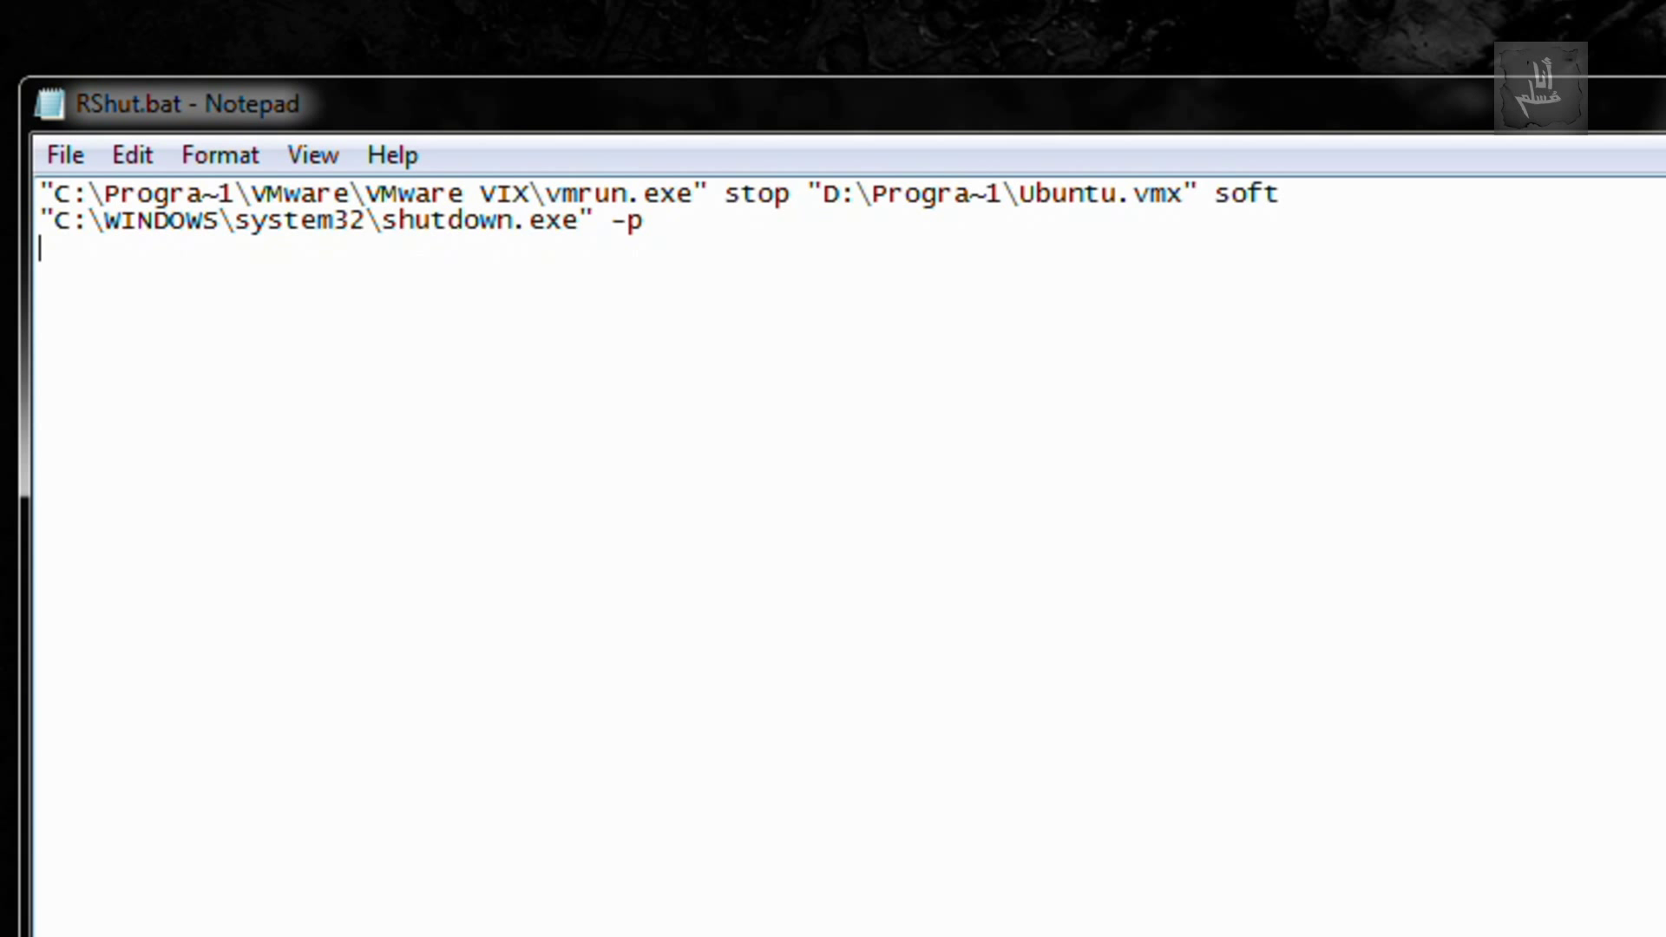
left_click(1410, 166)
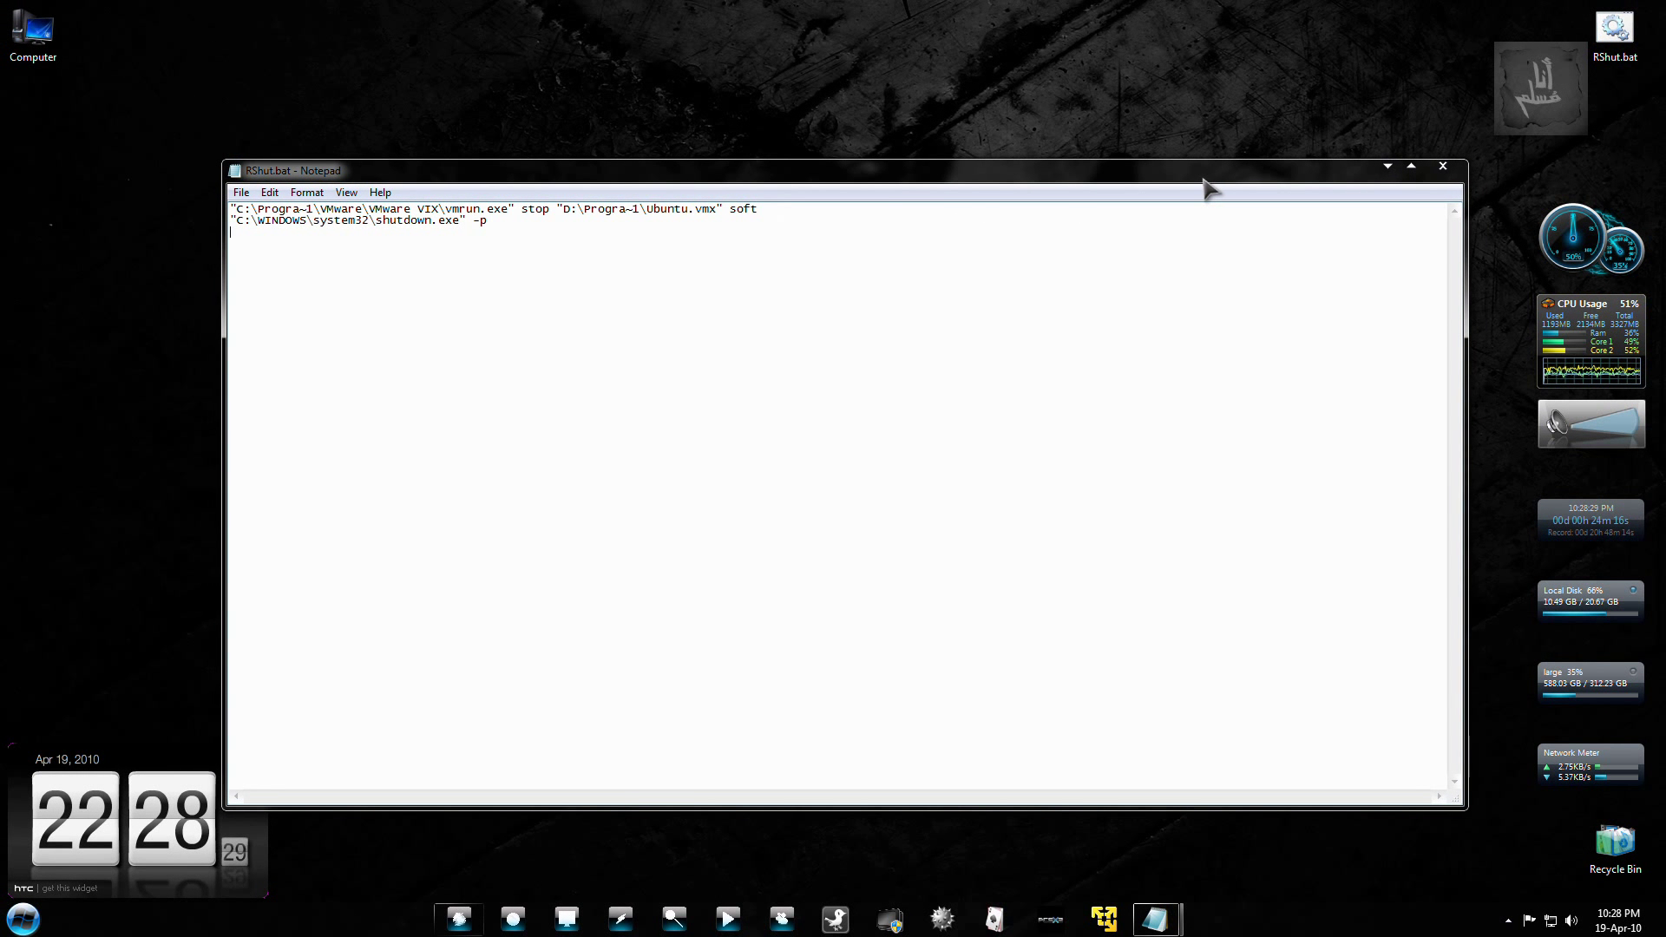